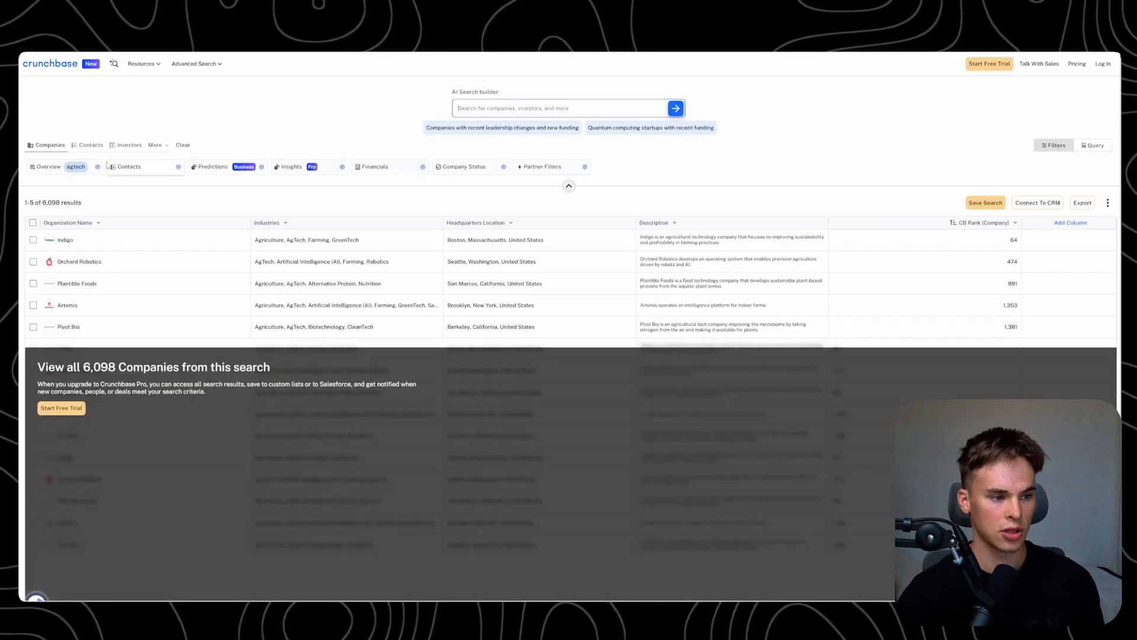
pyautogui.click(46, 165)
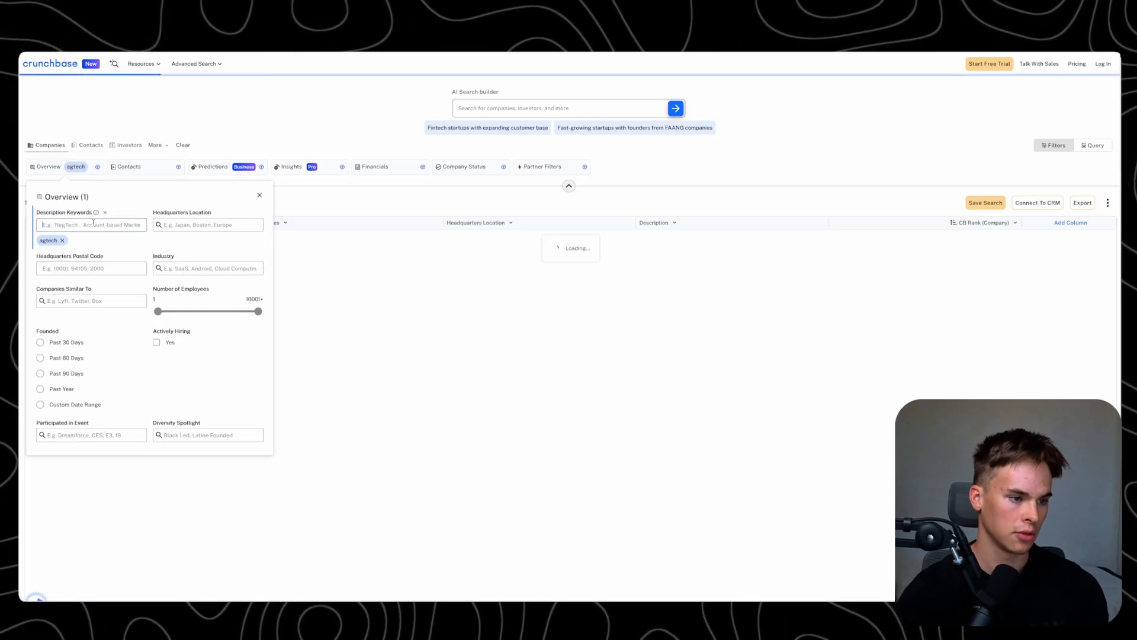
pyautogui.click(259, 194)
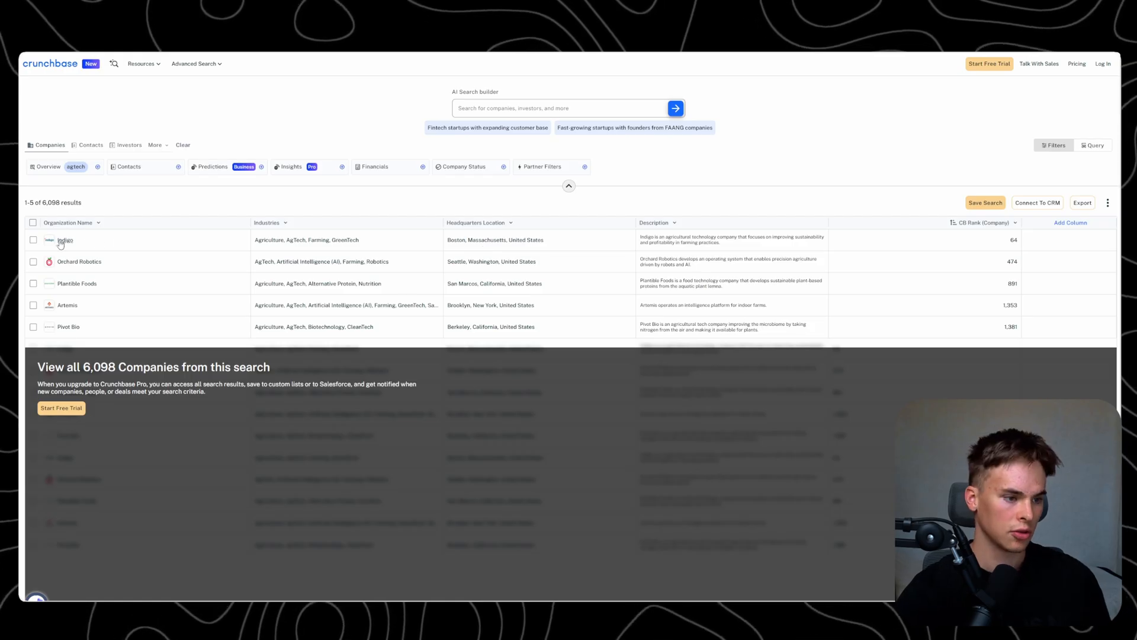
pyautogui.click(64, 240)
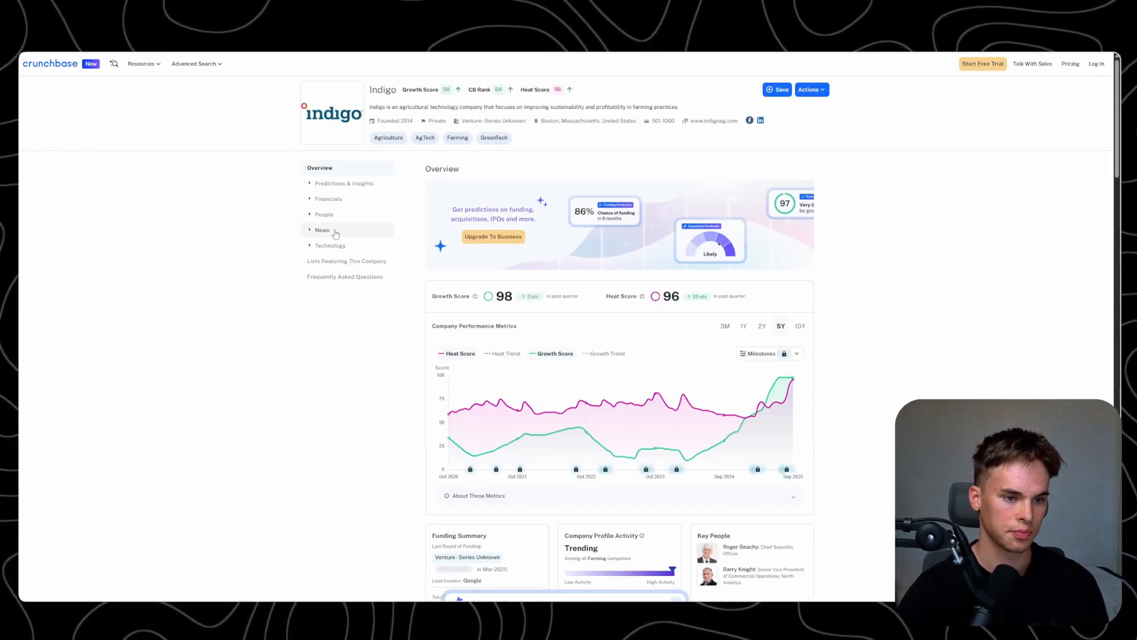
pyautogui.moveTo(718, 123)
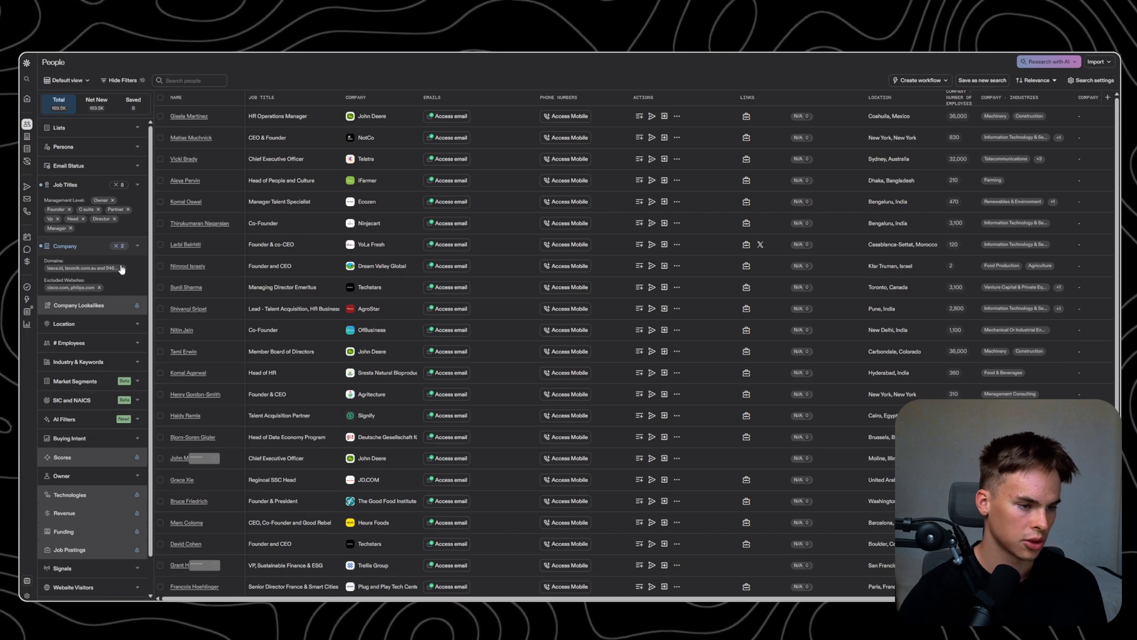
# - Copy Indigo's indigoag.com website into Apollo's company include list and search for its people
pyautogui.click(93, 246)
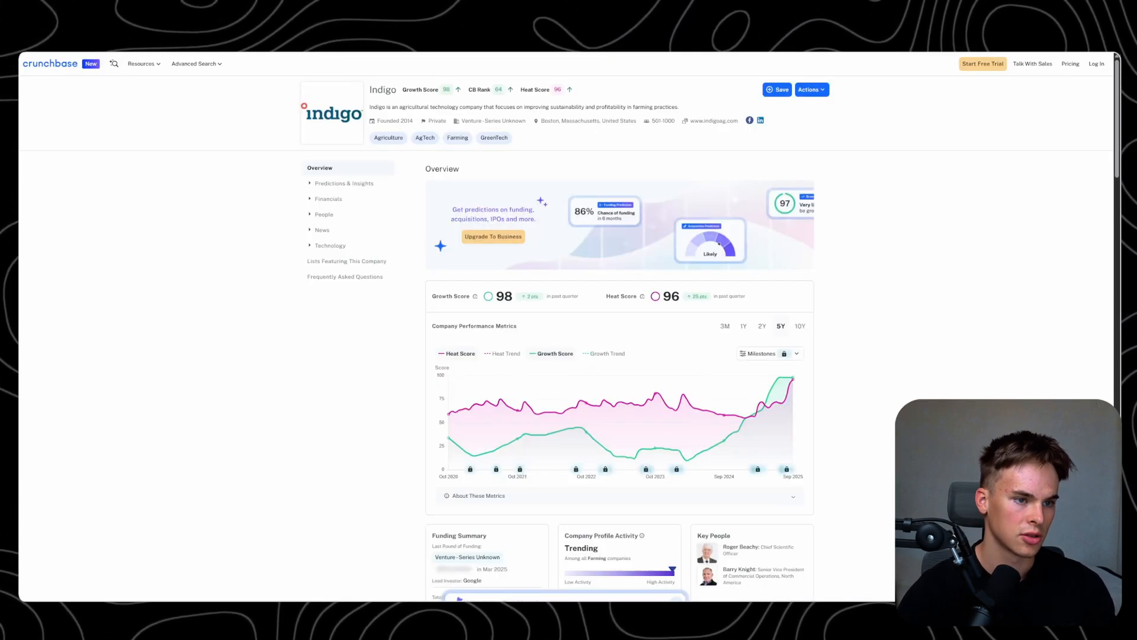
pyautogui.rightClick(714, 120)
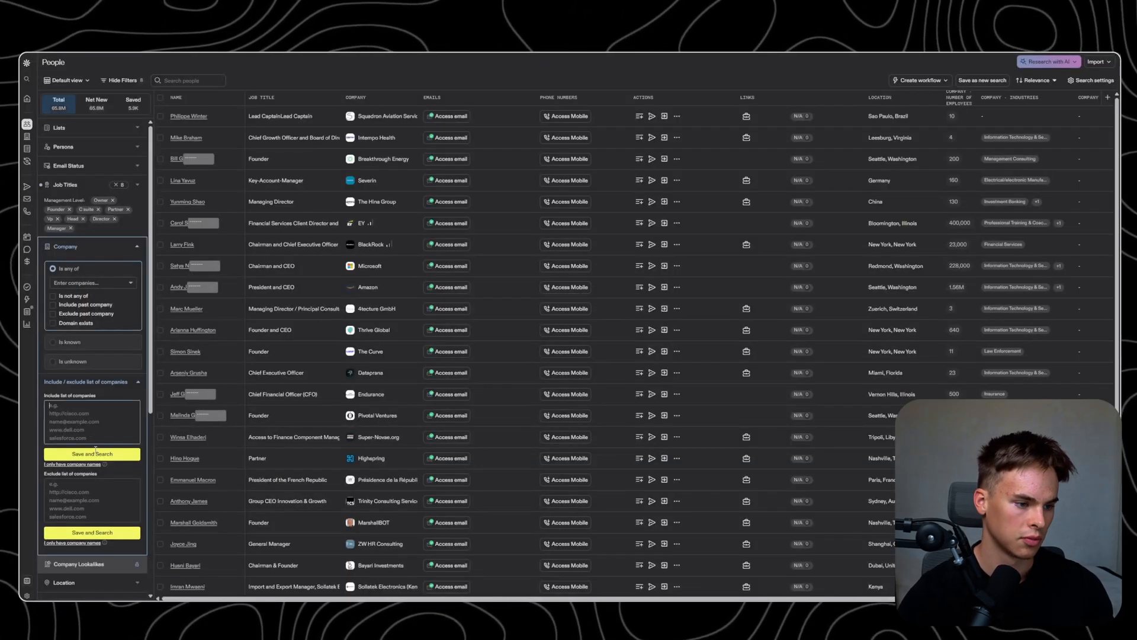
pyautogui.click(91, 455)
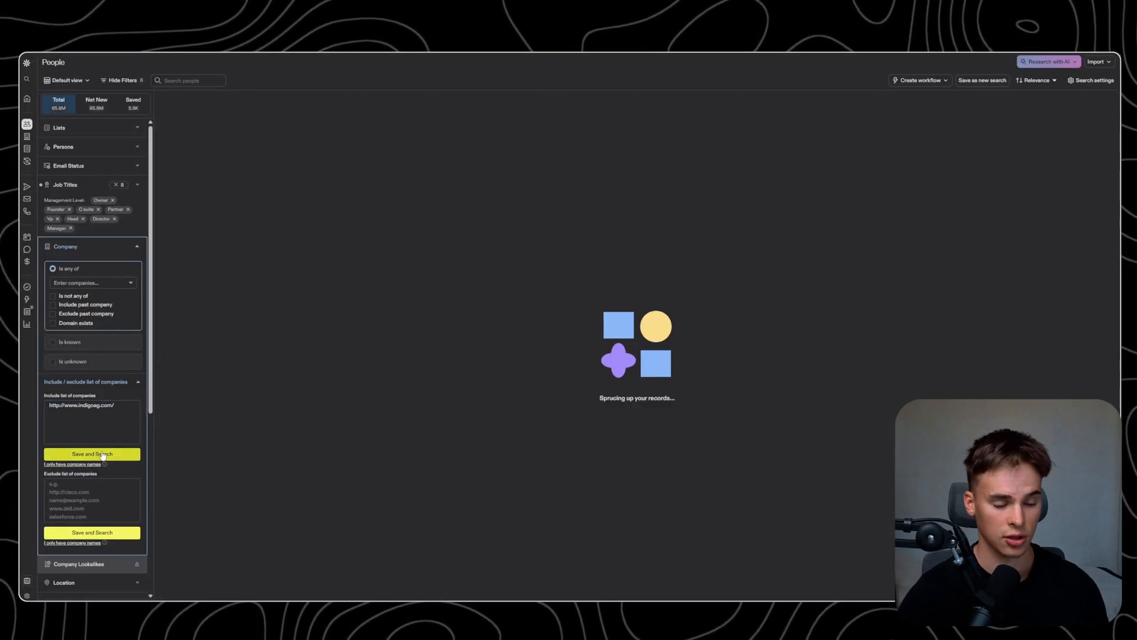
pyautogui.click(91, 453)
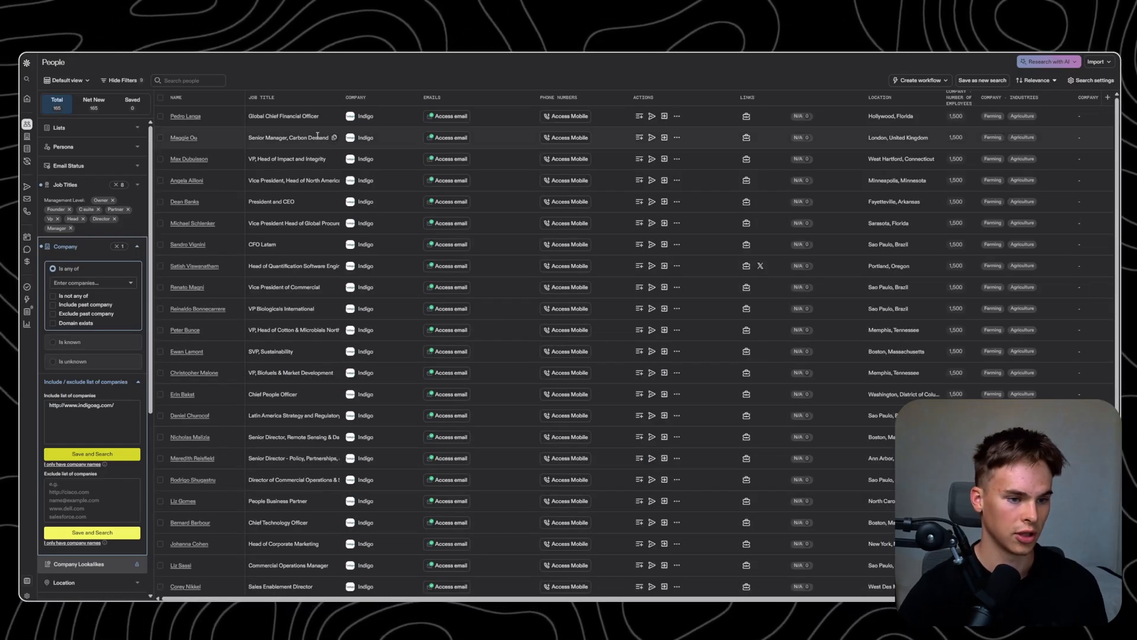
pyautogui.moveTo(167, 135)
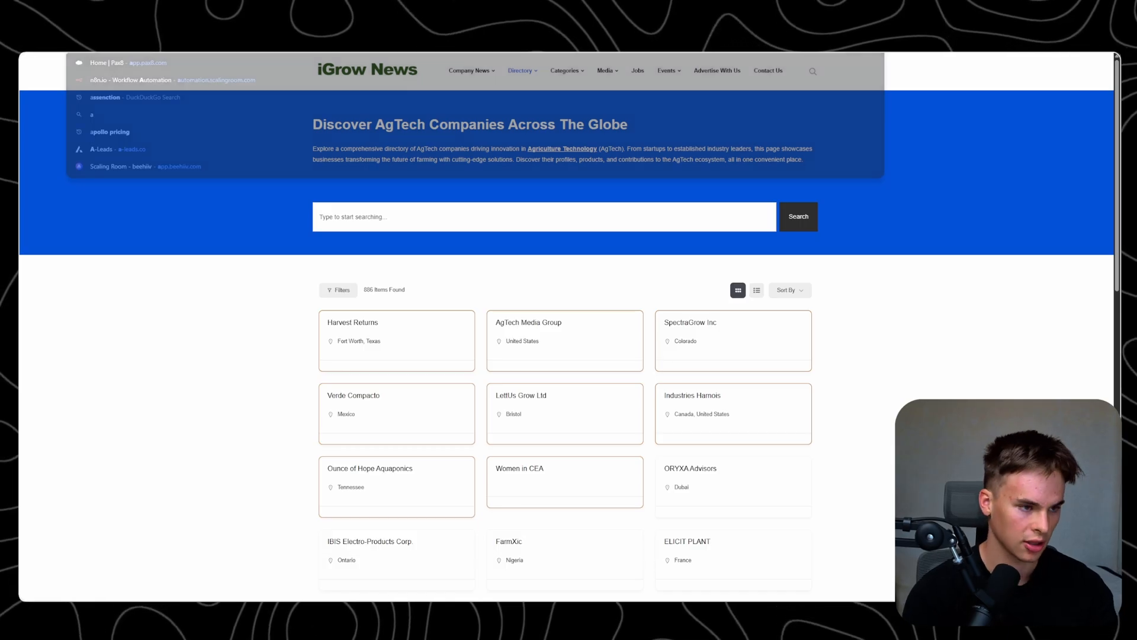
# - Search 'agtech companies', open the iGrow News AgTech directory, and open Harvest Returns
pyautogui.write('agtech companies')
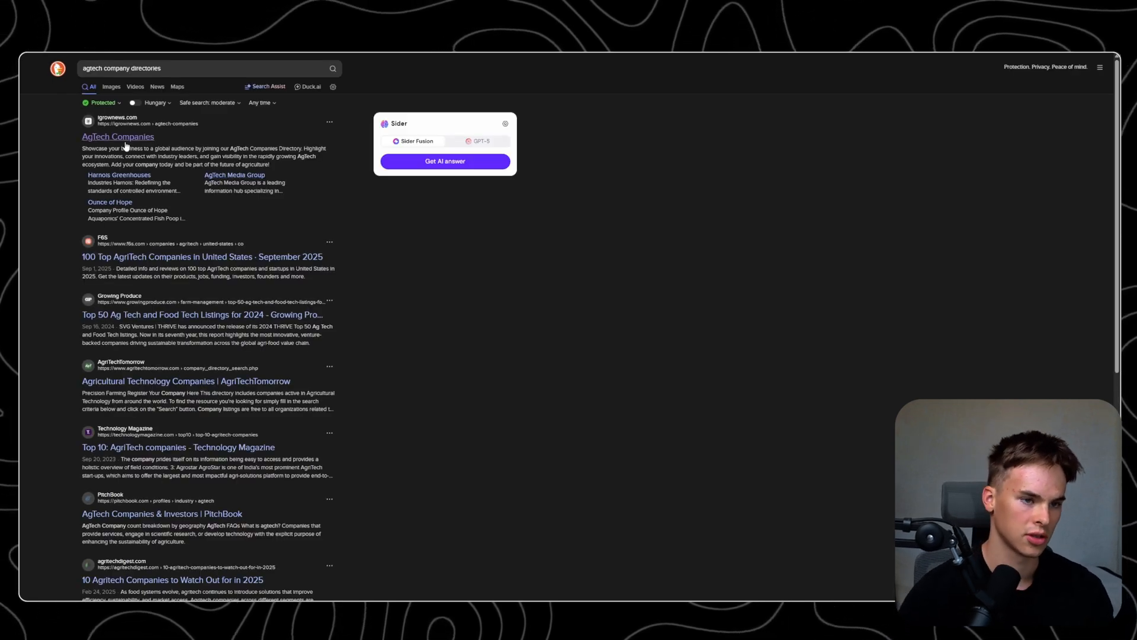
pyautogui.click(118, 136)
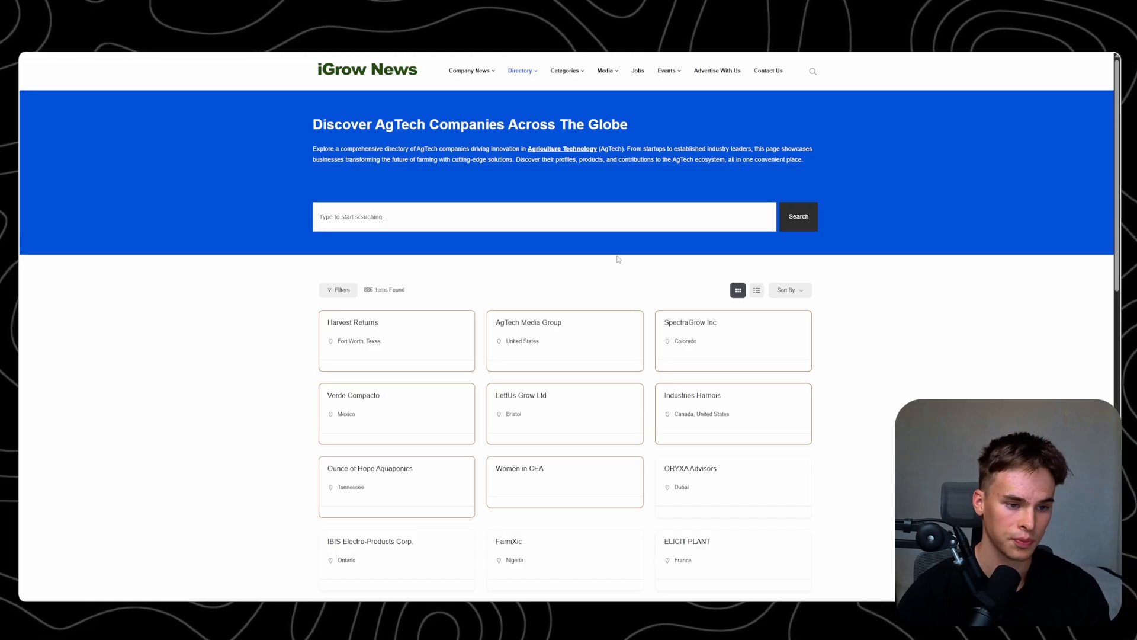
pyautogui.scroll(-3)
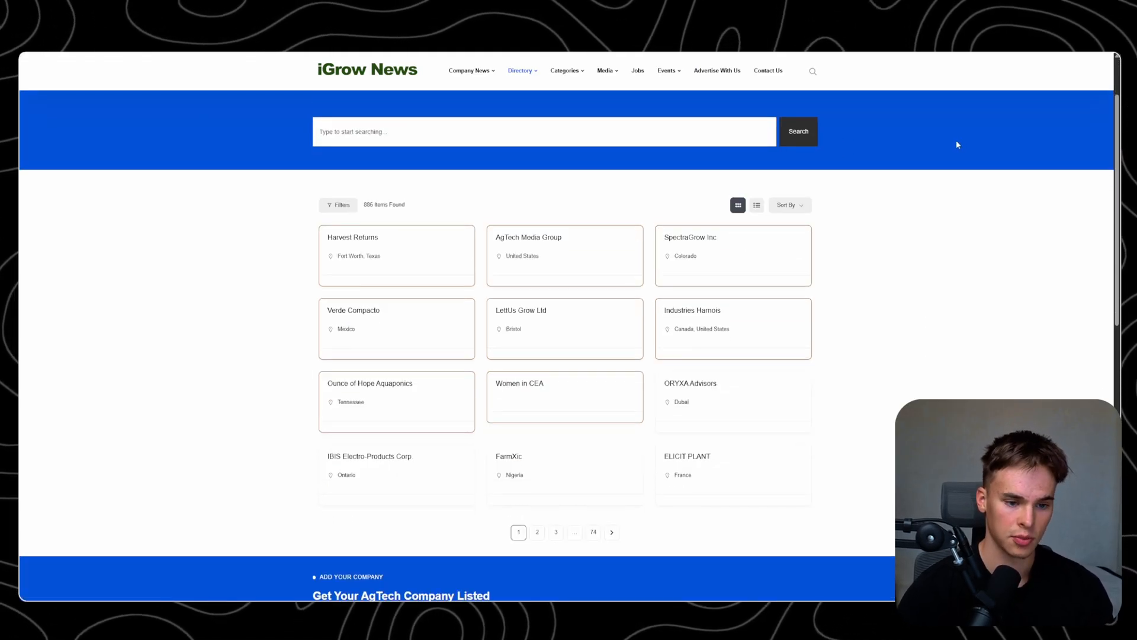
pyautogui.moveTo(368, 253)
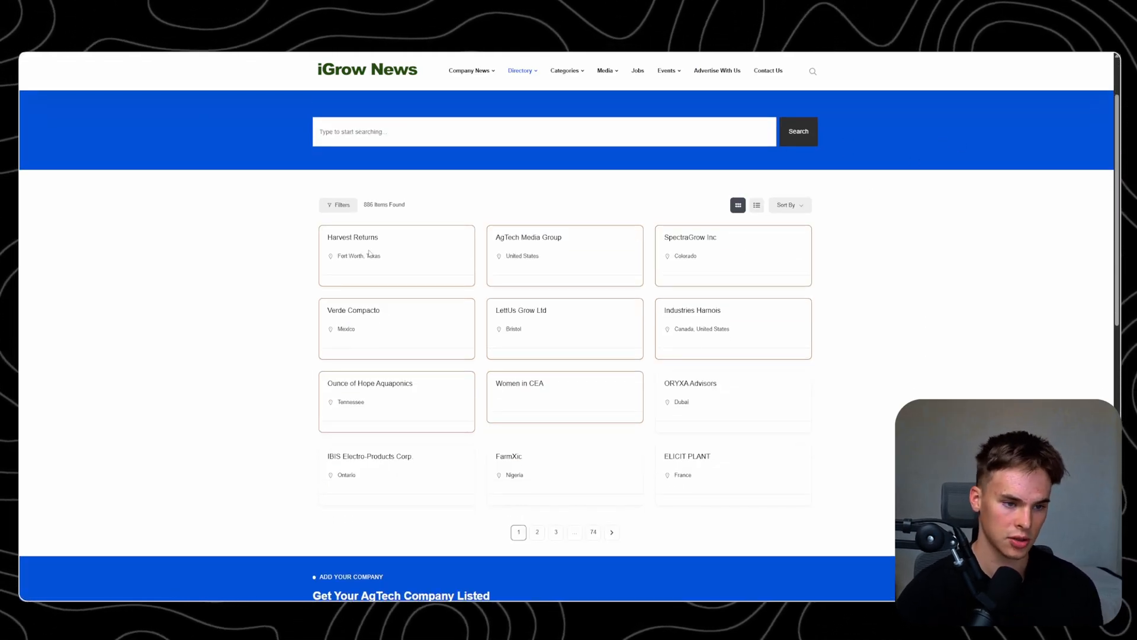
pyautogui.doubleClick(373, 204)
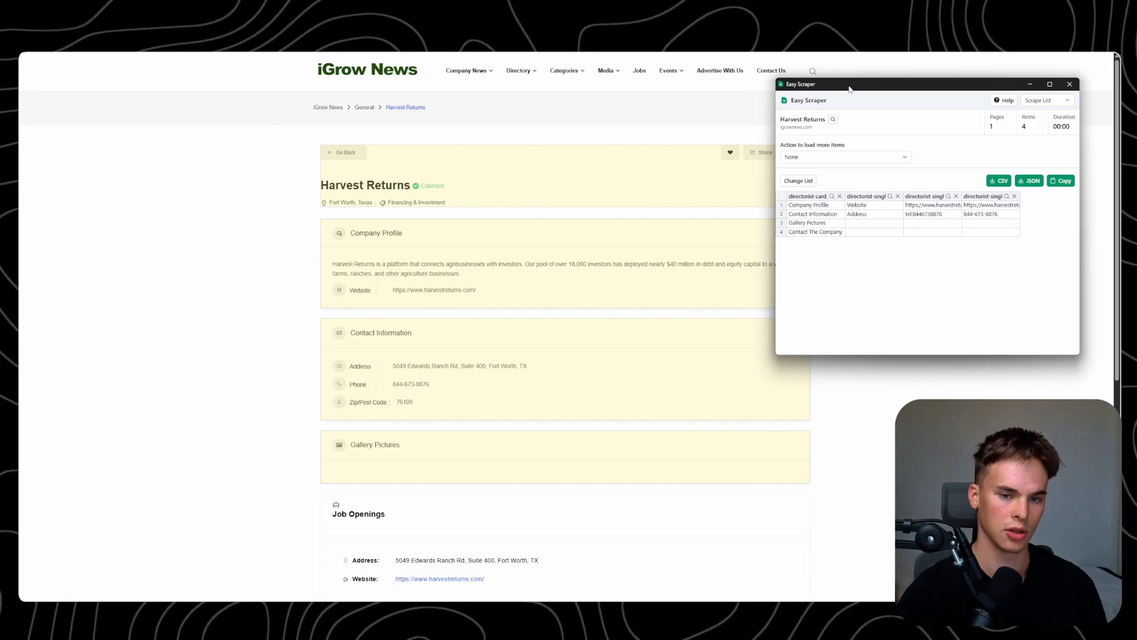
# - Let Easy Scraper detect the 12 listing cards and start a paginated scrape of the directory
pyautogui.click(1069, 84)
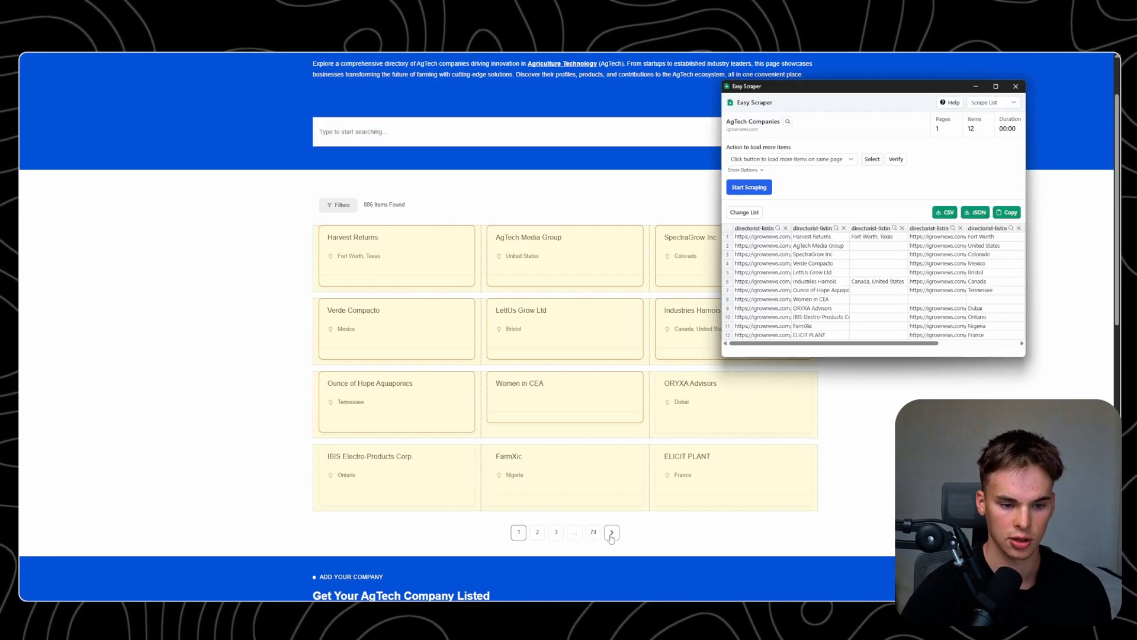
pyautogui.moveTo(932, 136)
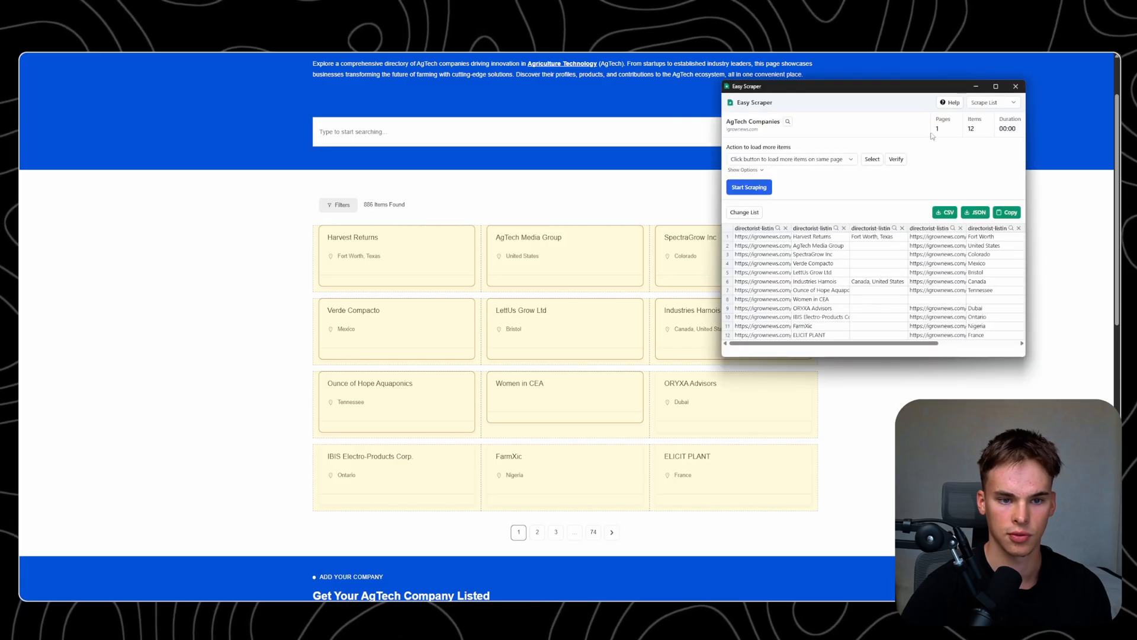
pyautogui.click(744, 169)
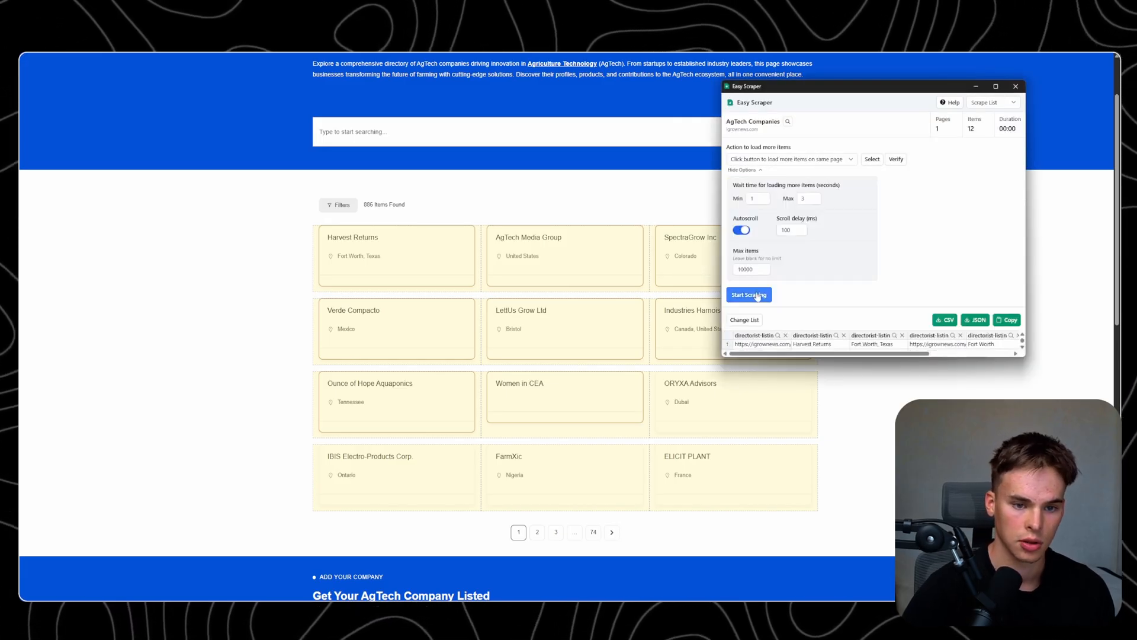
pyautogui.click(749, 294)
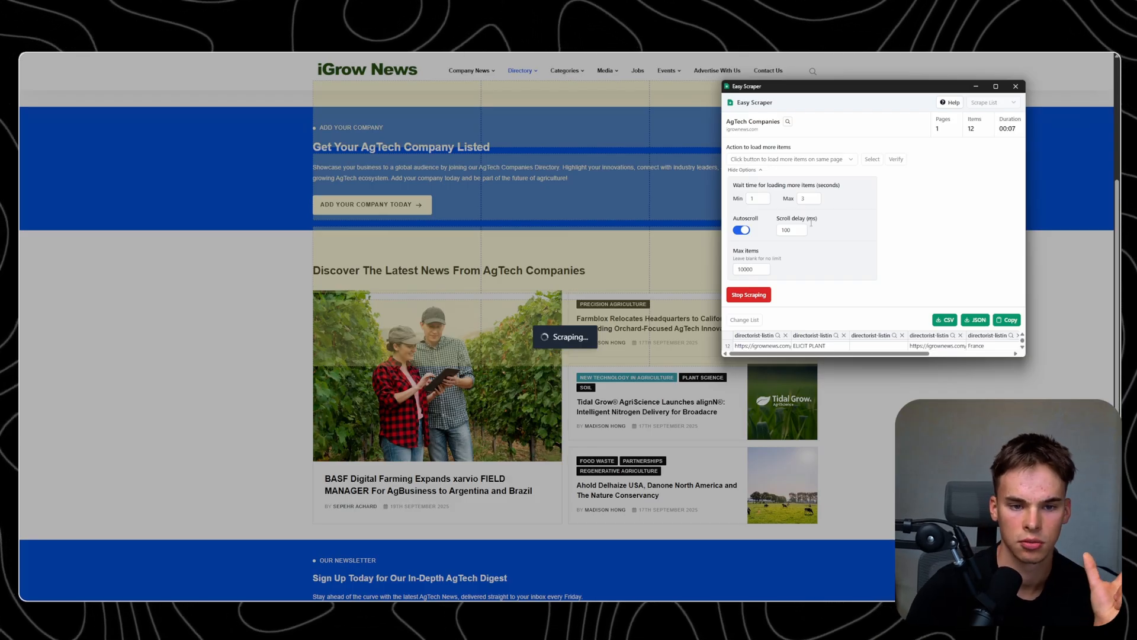
pyautogui.scroll(3)
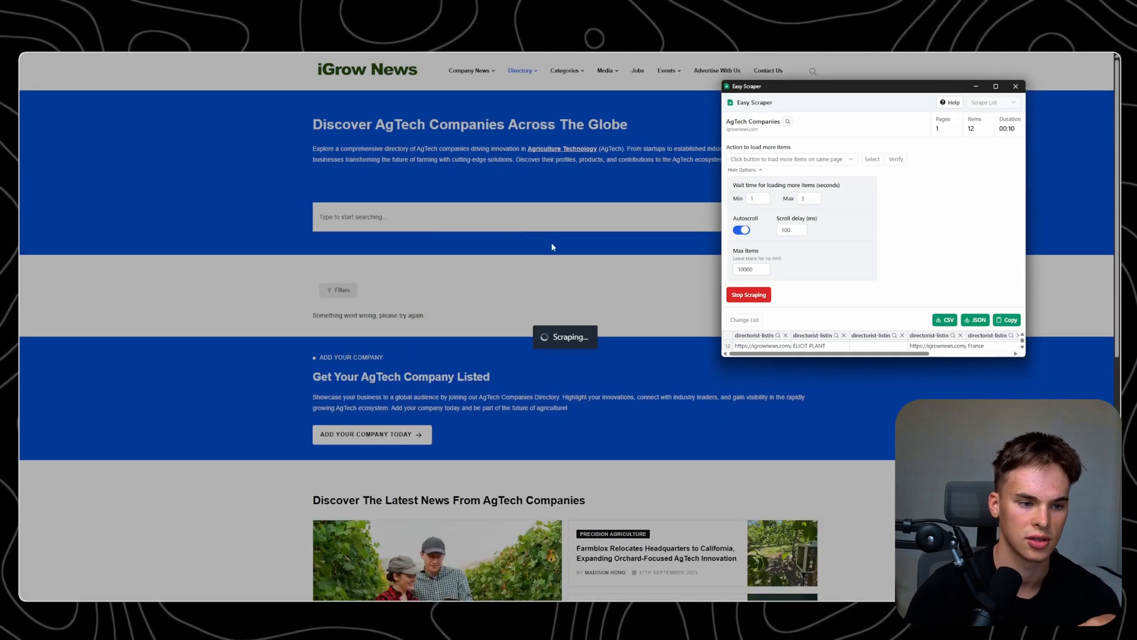
pyautogui.moveTo(629, 251)
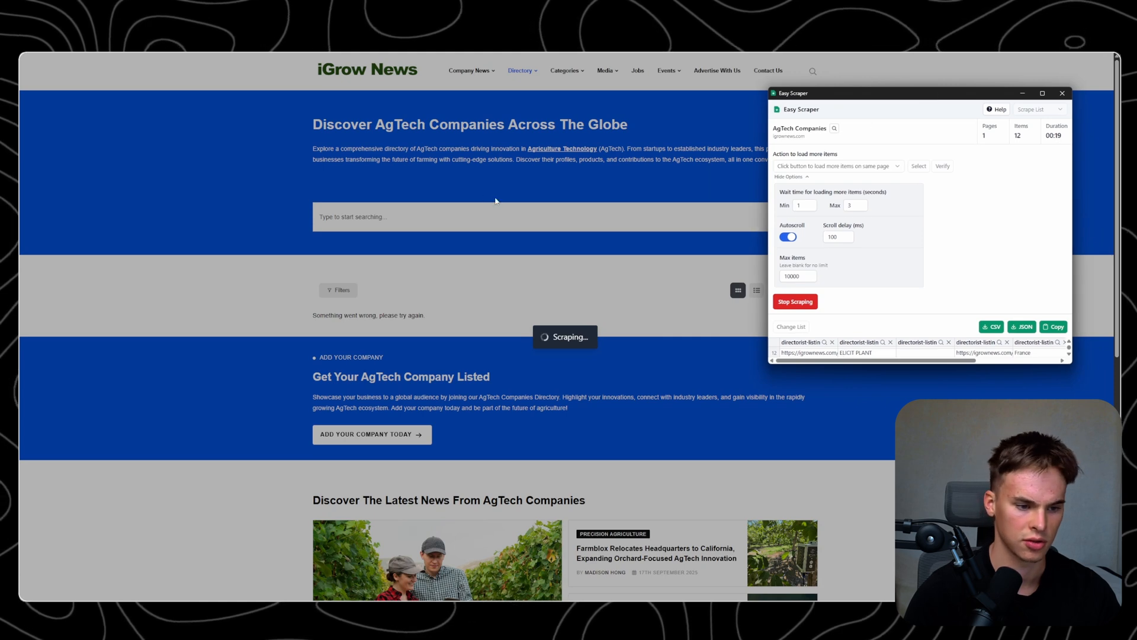
pyautogui.scroll(-3)
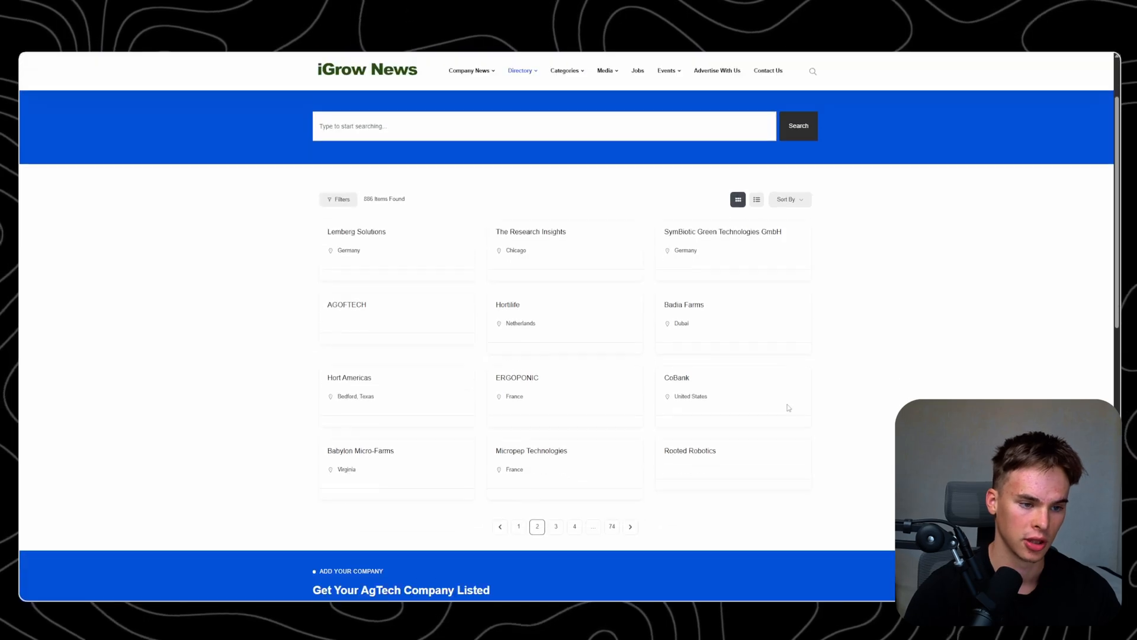
# - Scrape more directory pages and set loading to 'Click link to navigate to next page'
pyautogui.scroll(-3)
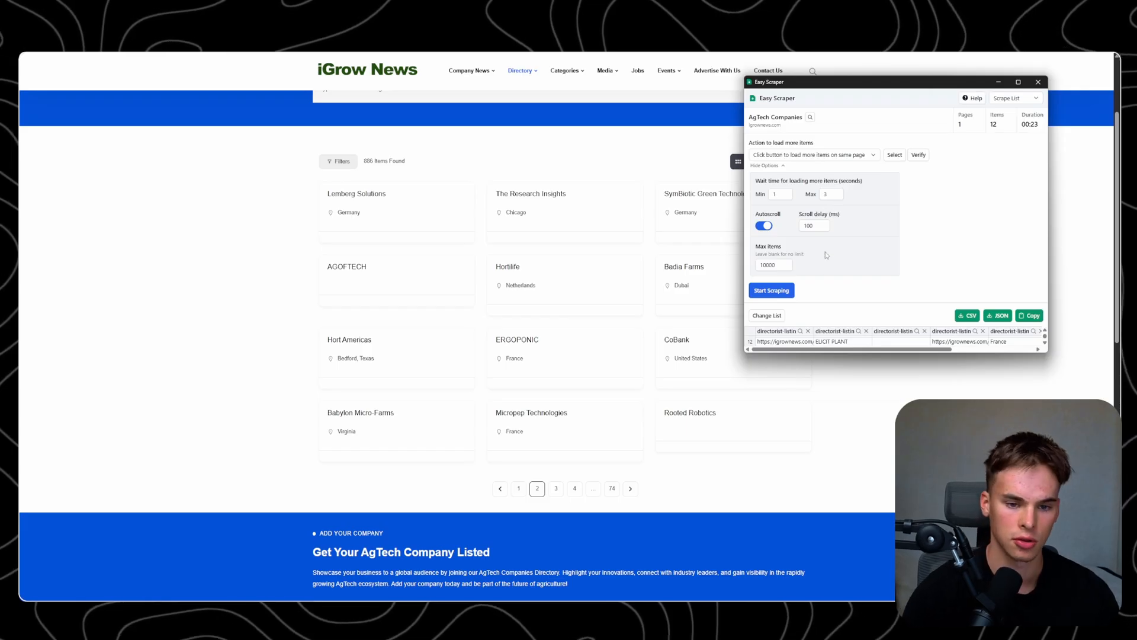
pyautogui.click(771, 290)
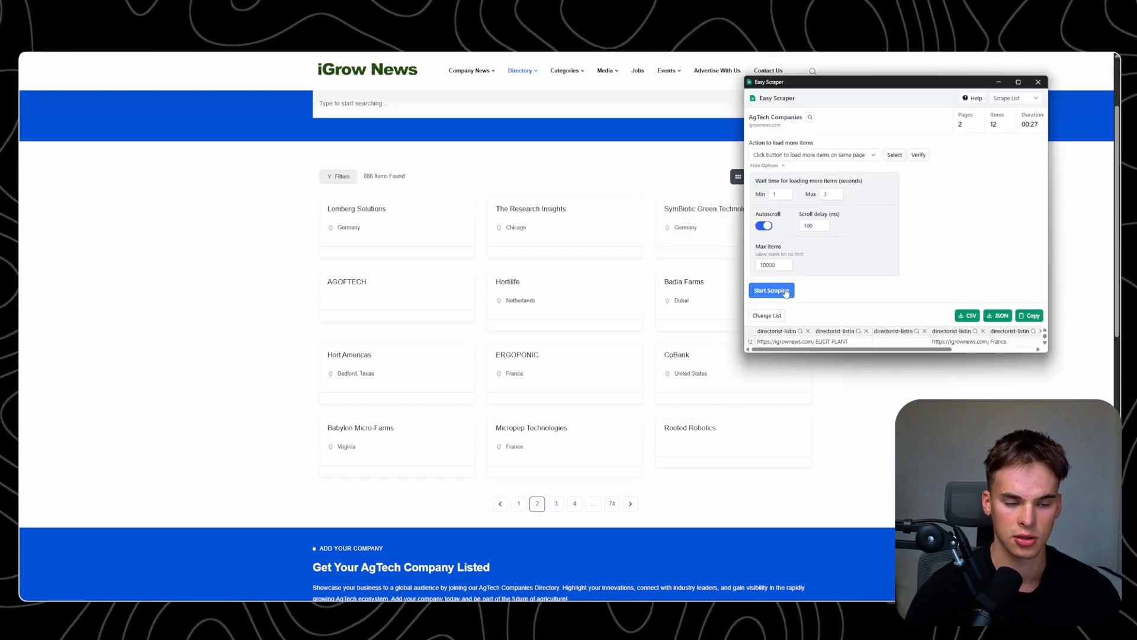
pyautogui.click(771, 291)
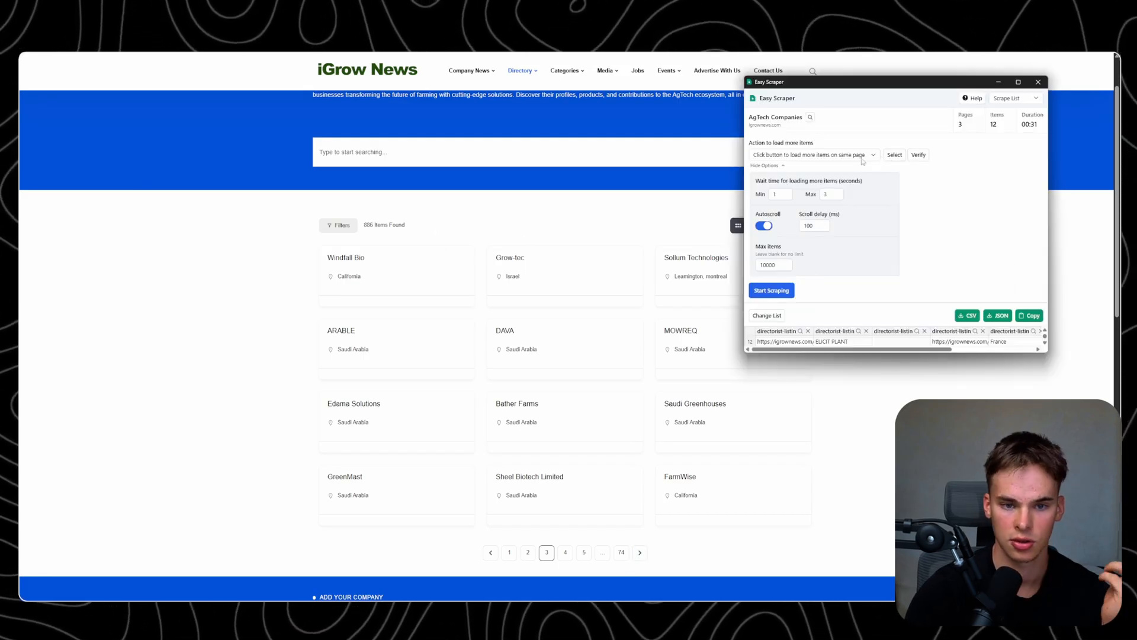
pyautogui.click(812, 154)
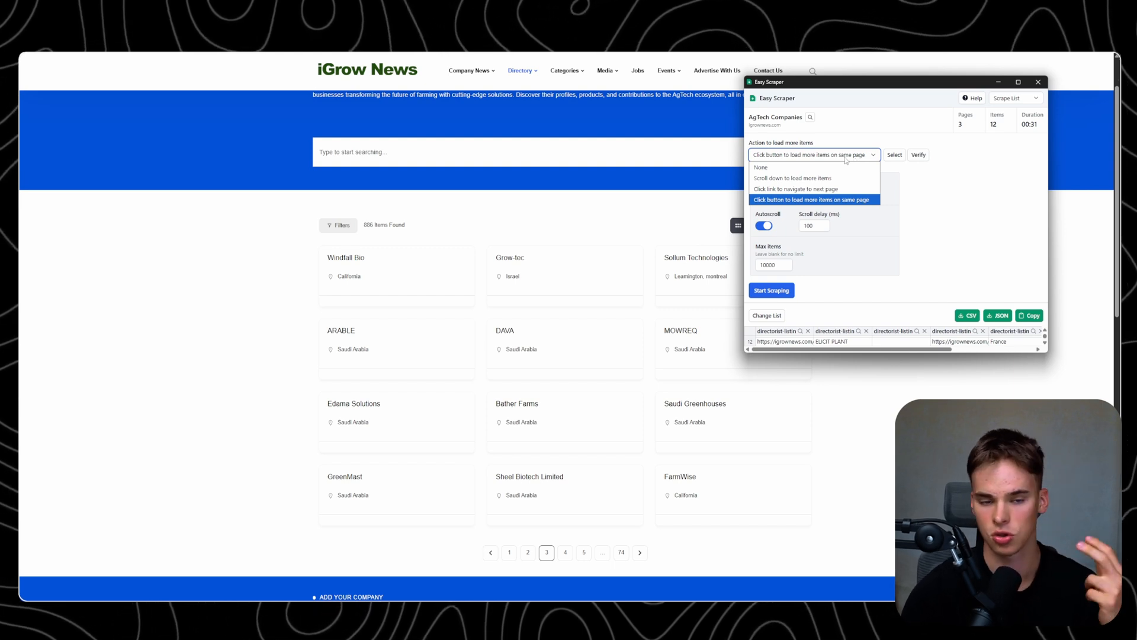
pyautogui.moveTo(796, 188)
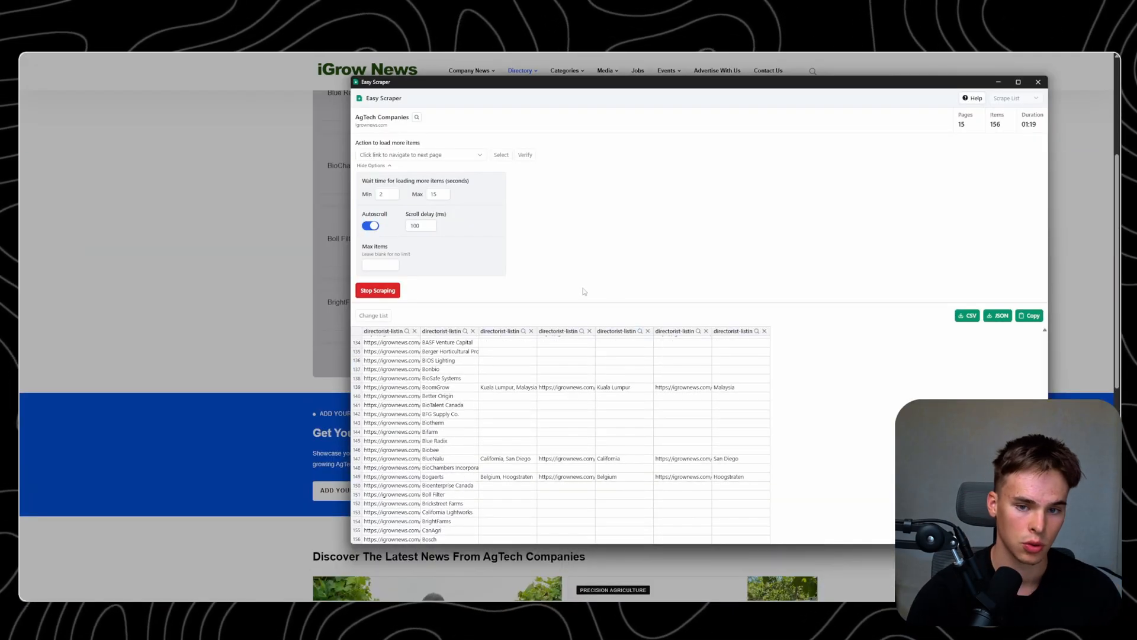
# - Stop the scrape at 161 listings over 16 pages and download them as CSV
pyautogui.click(377, 291)
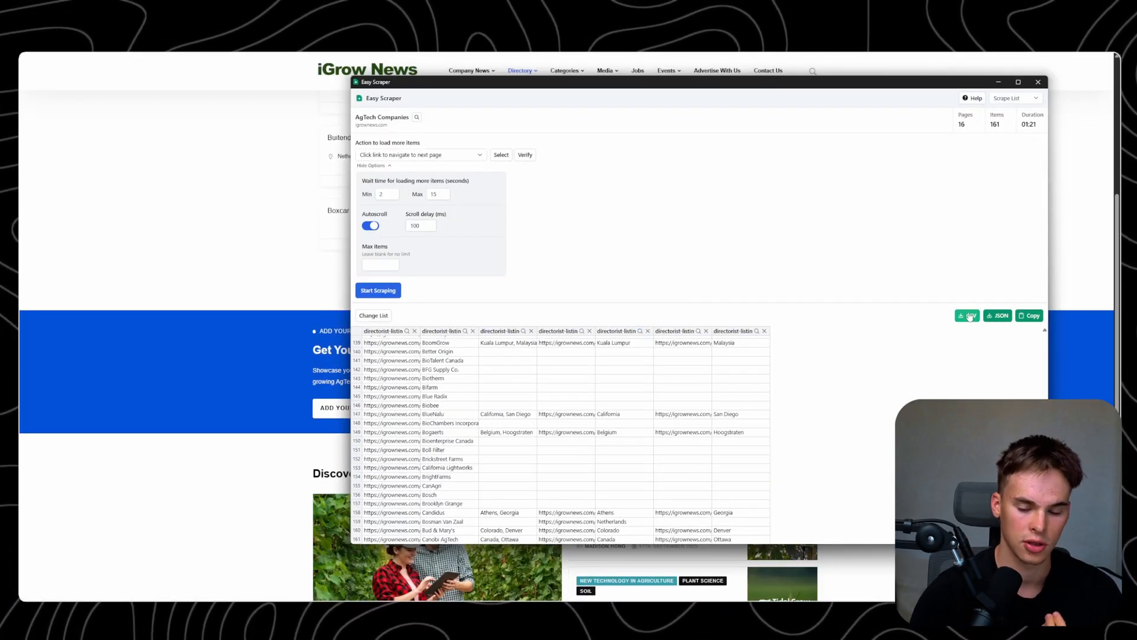
pyautogui.click(967, 315)
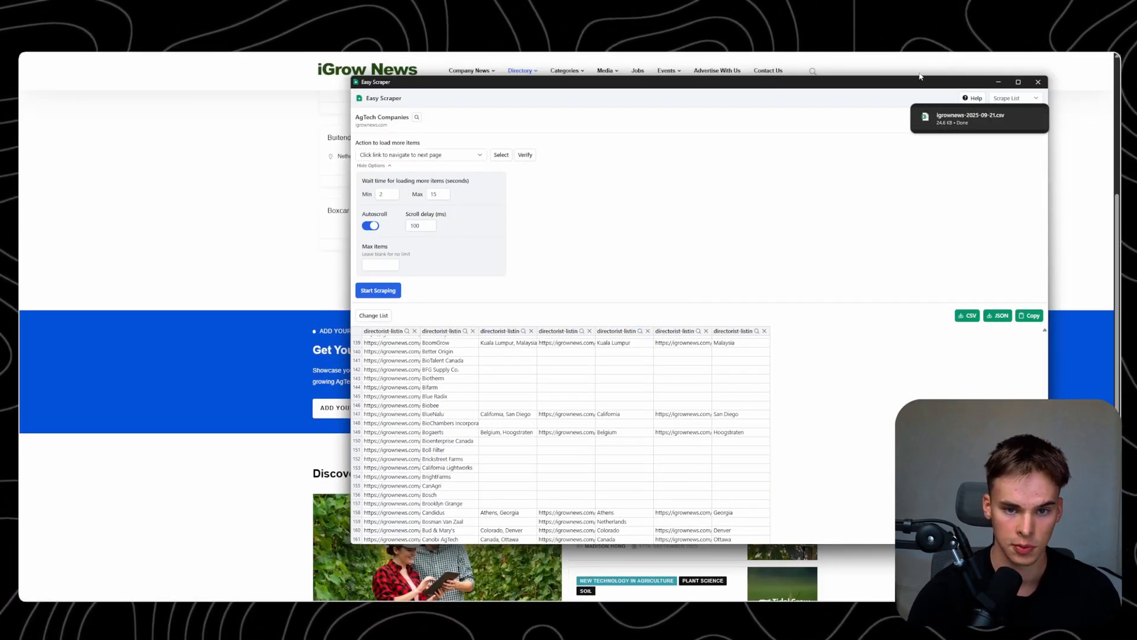
pyautogui.click(1004, 94)
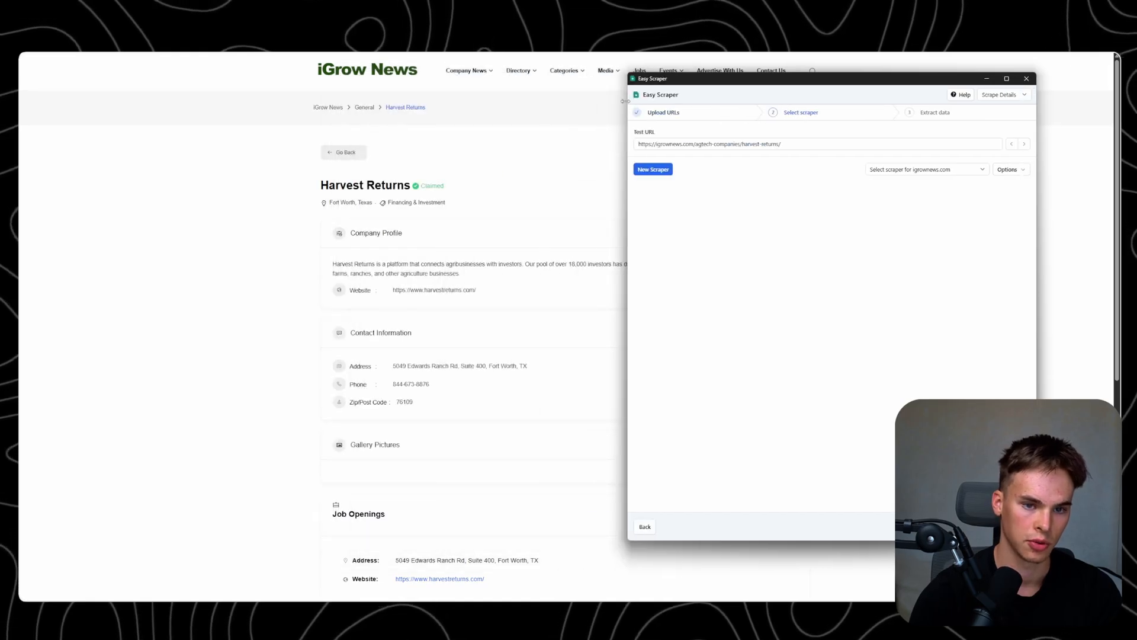
# - Build a new profile-page scraper using the company website link field and start scraping
pyautogui.click(652, 169)
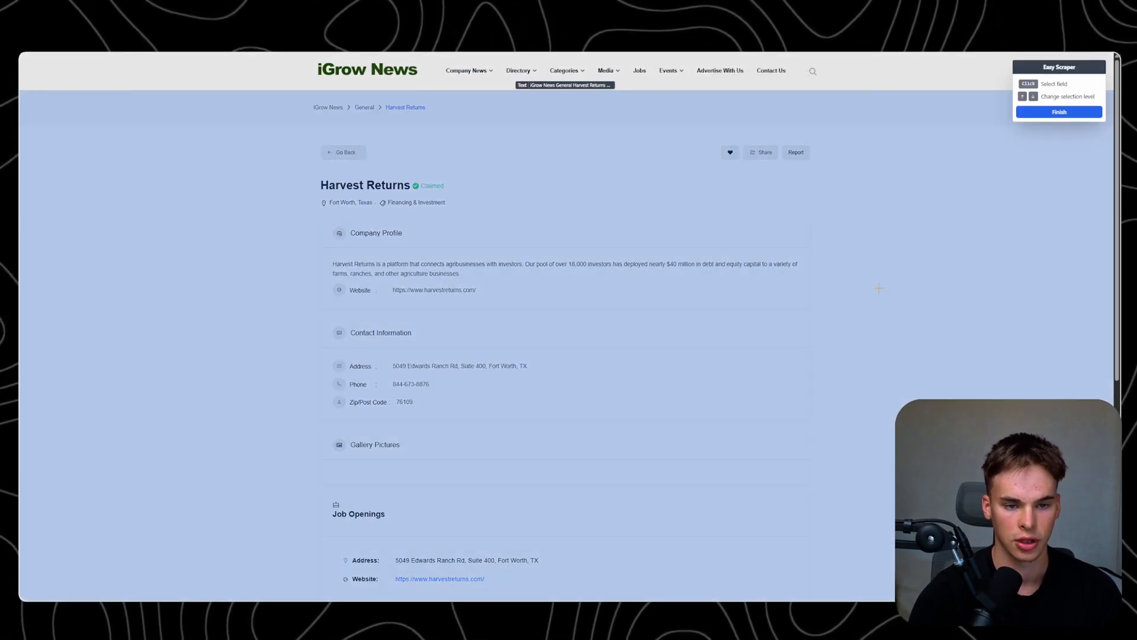
pyautogui.scroll(-3)
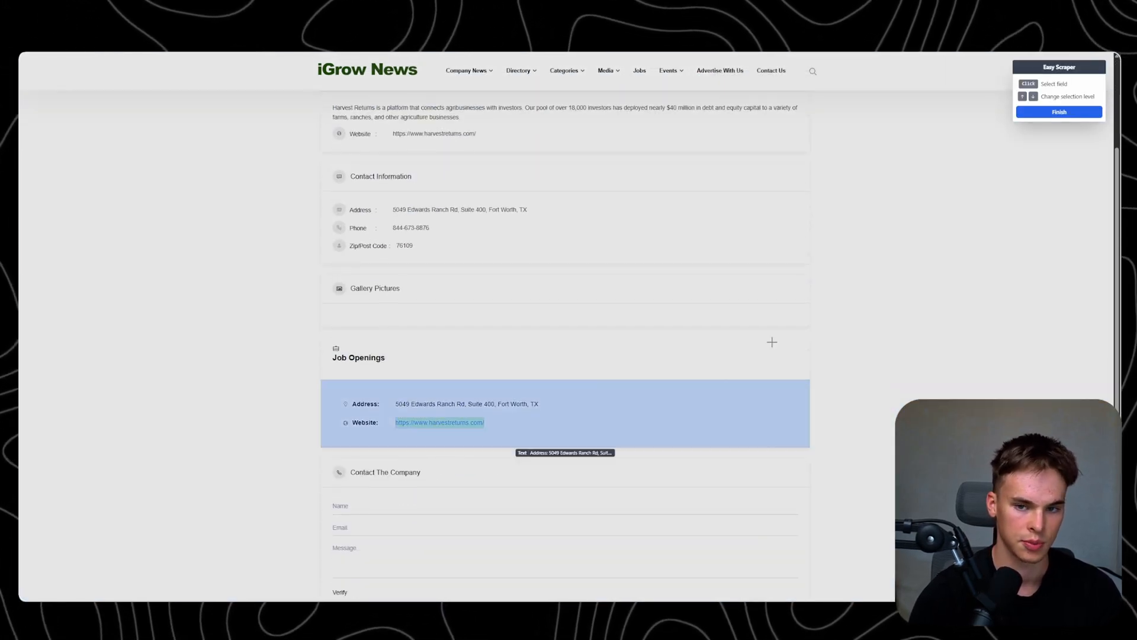
pyautogui.click(1059, 112)
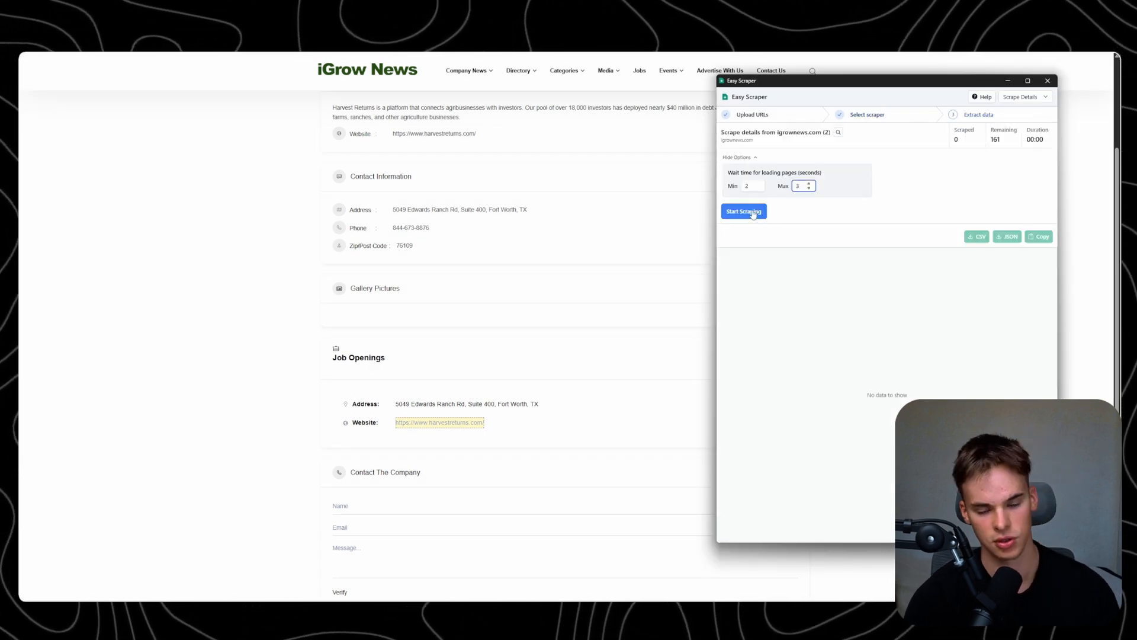
pyautogui.click(743, 211)
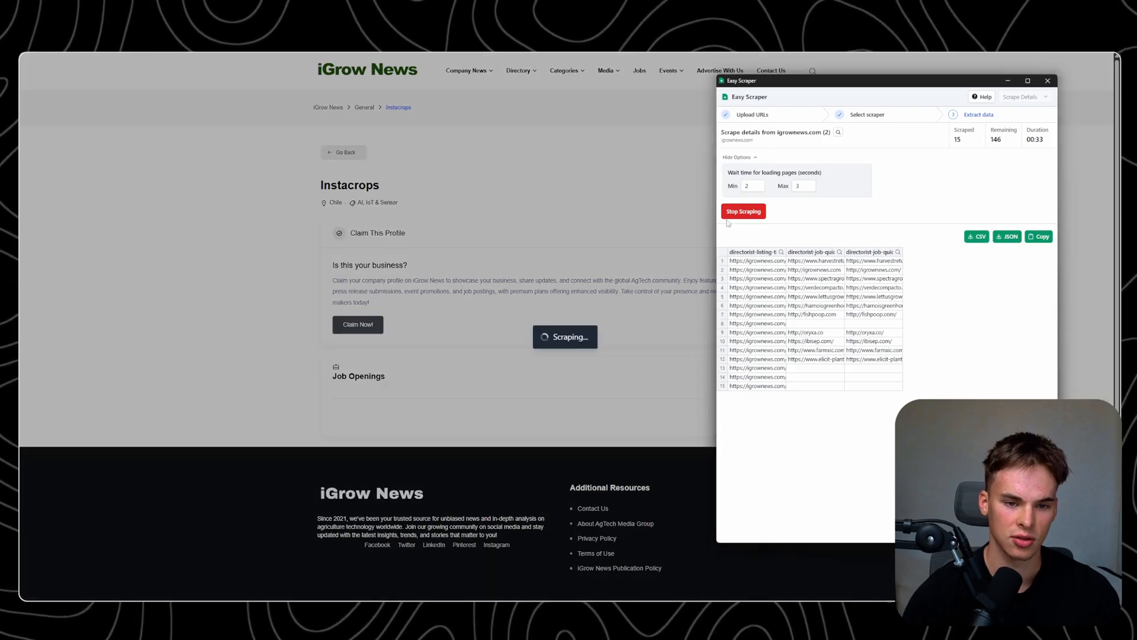
# - Stop after 15 rows, download the website links as CSV, and open the file
pyautogui.click(743, 211)
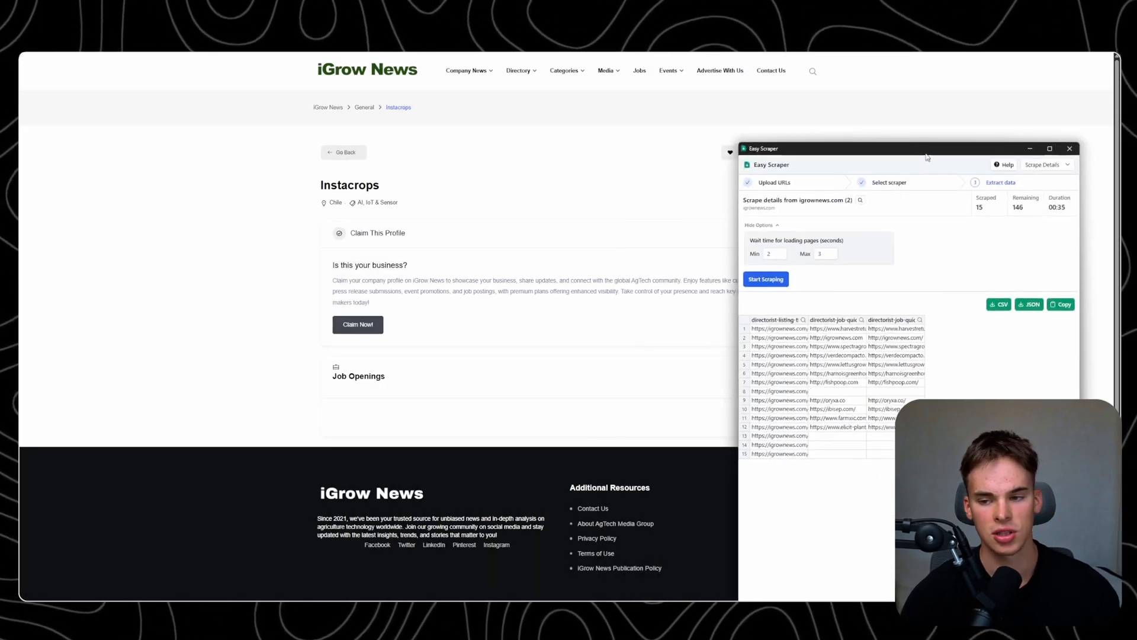
pyautogui.moveTo(870, 149); pyautogui.dragTo(870, 101)
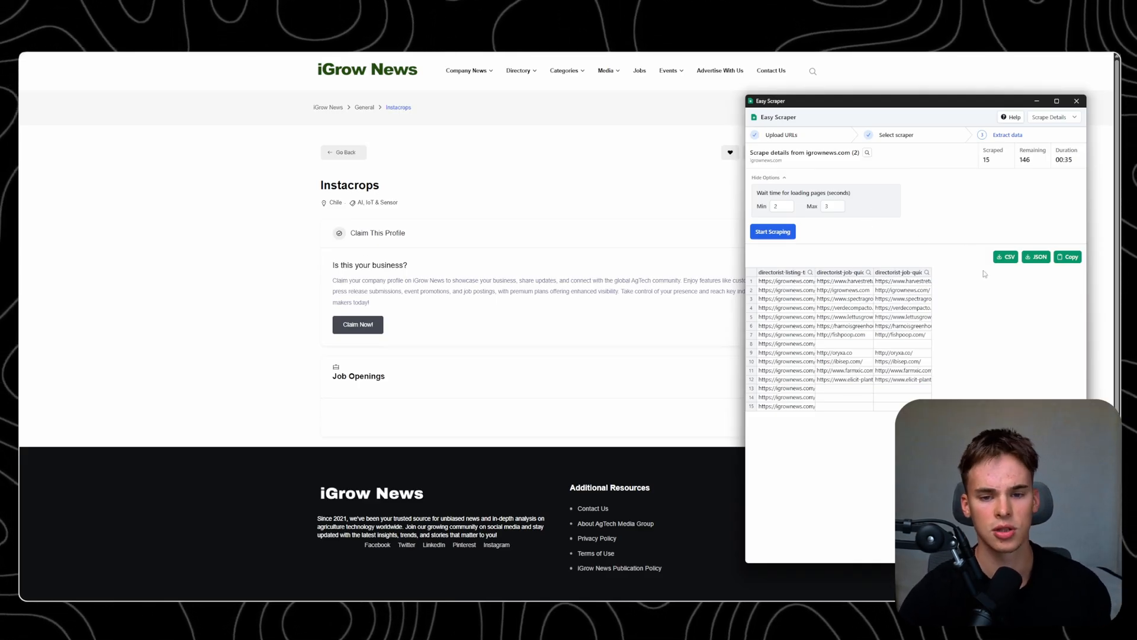
pyautogui.click(1006, 257)
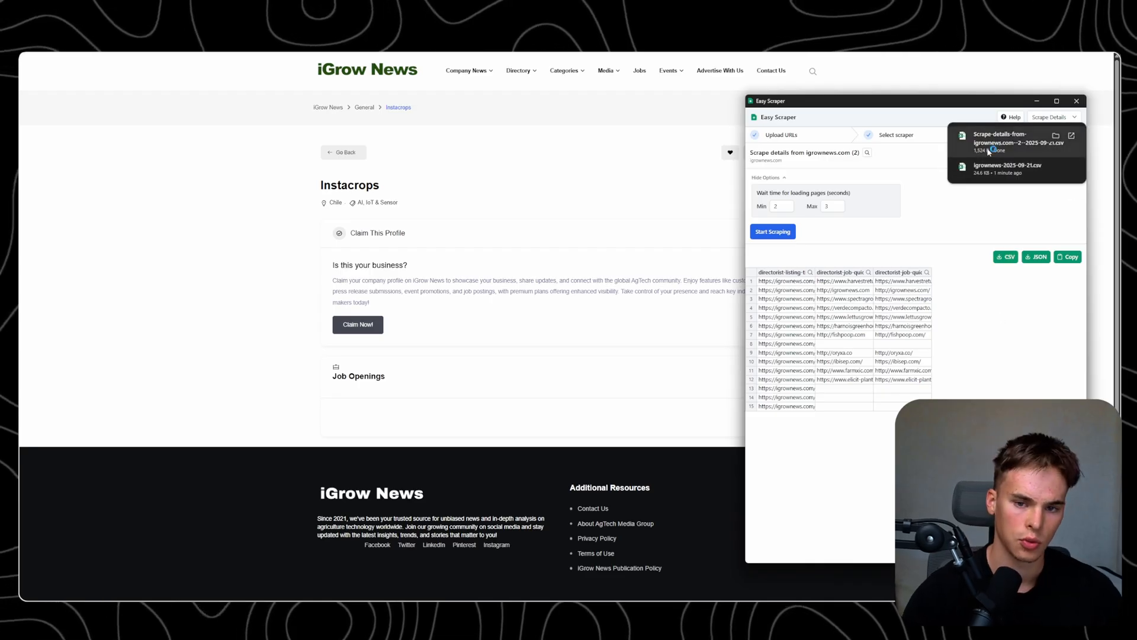
pyautogui.click(1004, 139)
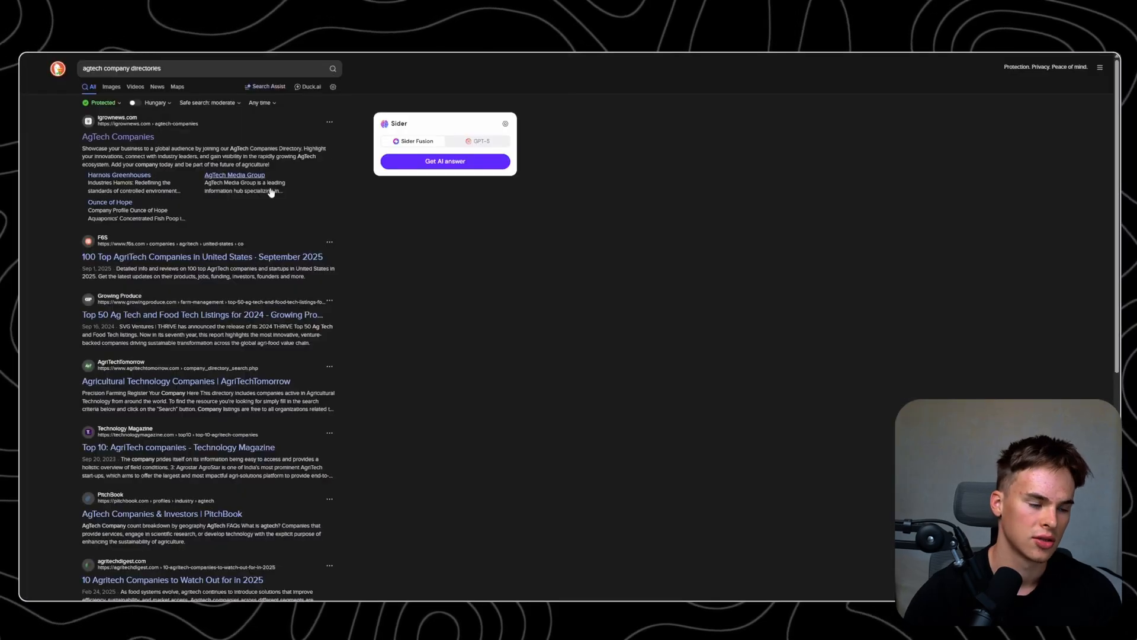
pyautogui.moveTo(582, 227)
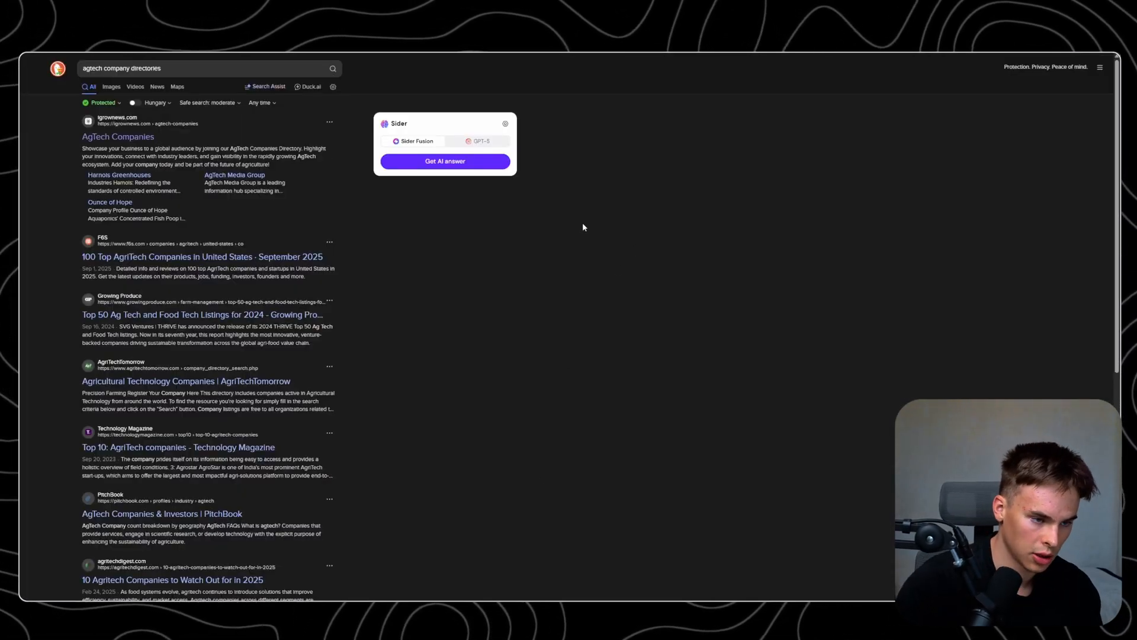
pyautogui.moveTo(167, 268)
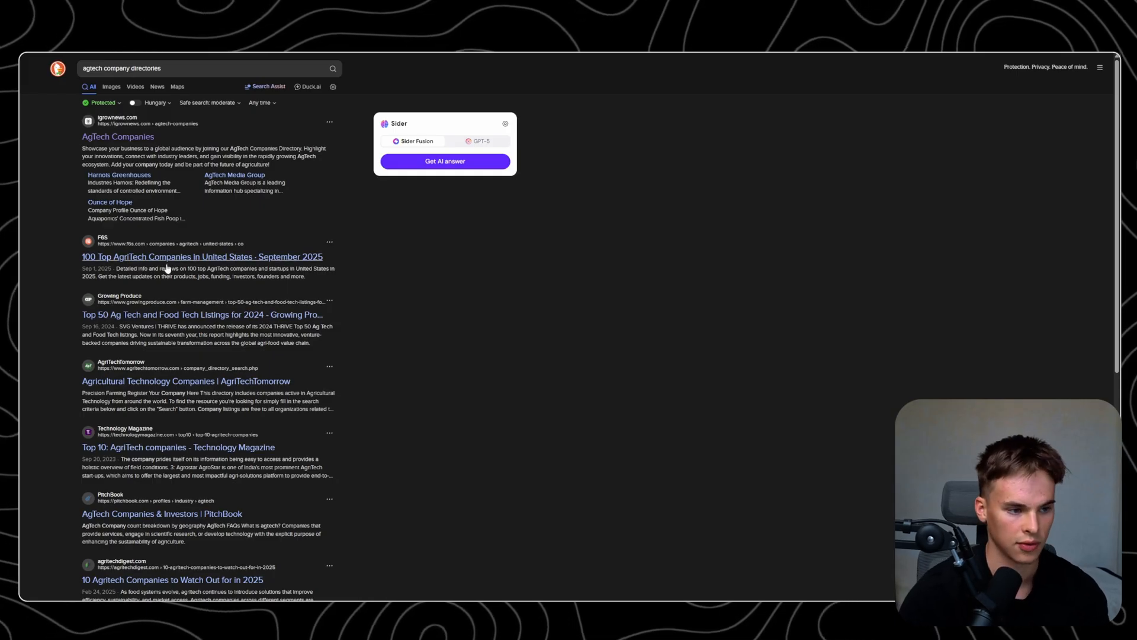
pyautogui.moveTo(243, 246)
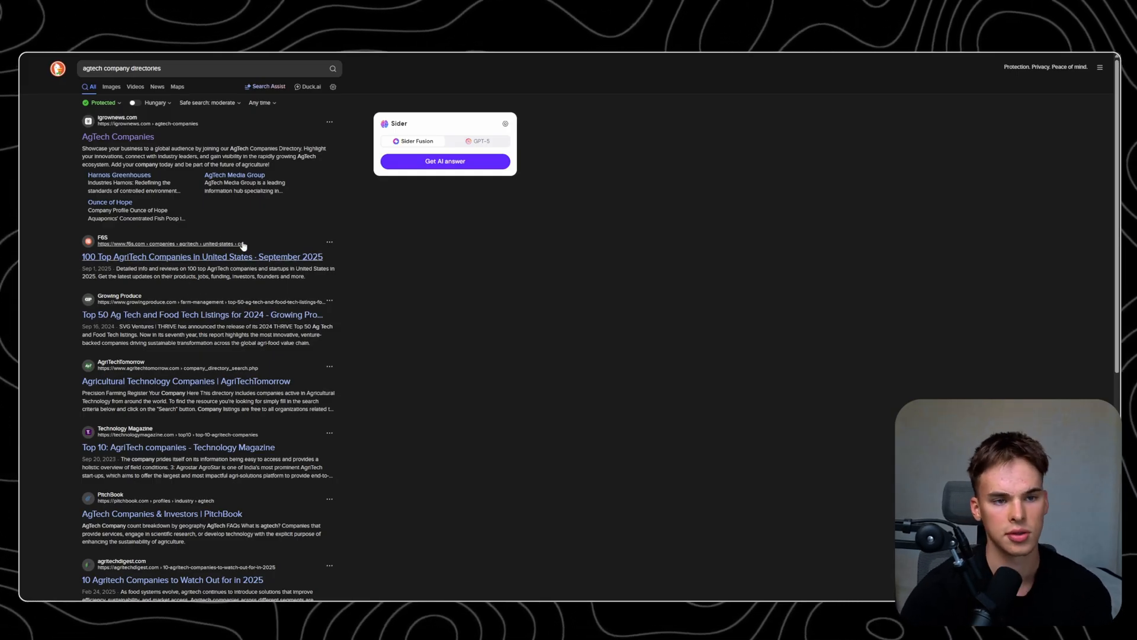
# - Open F6S's top AgTech companies list and dismiss the sign-in popup
pyautogui.click(201, 256)
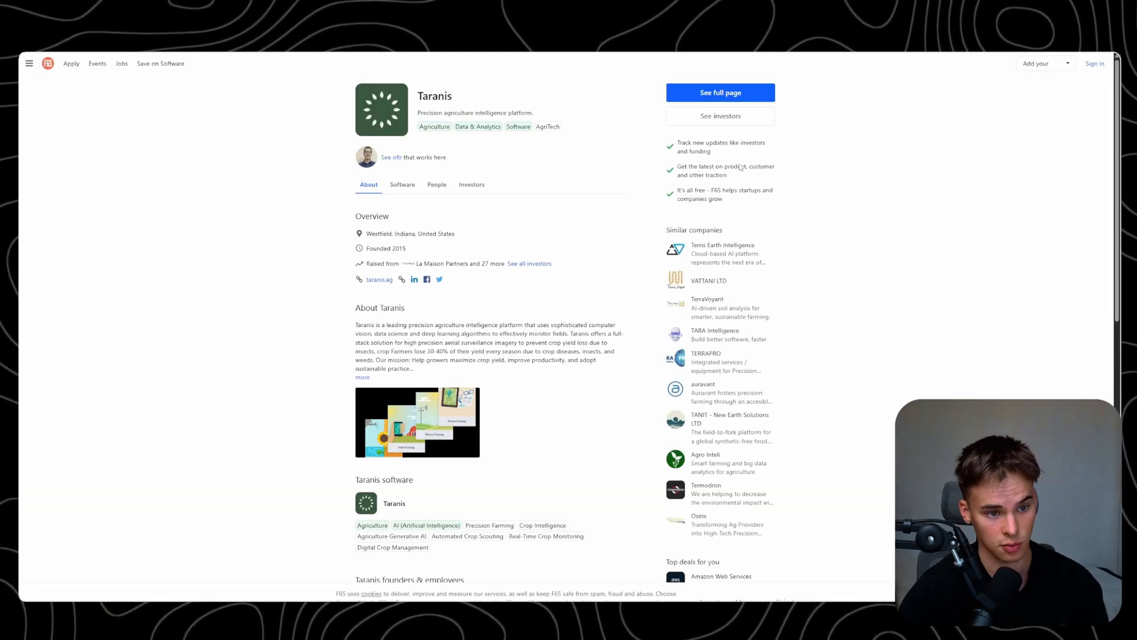
pyautogui.click(720, 92)
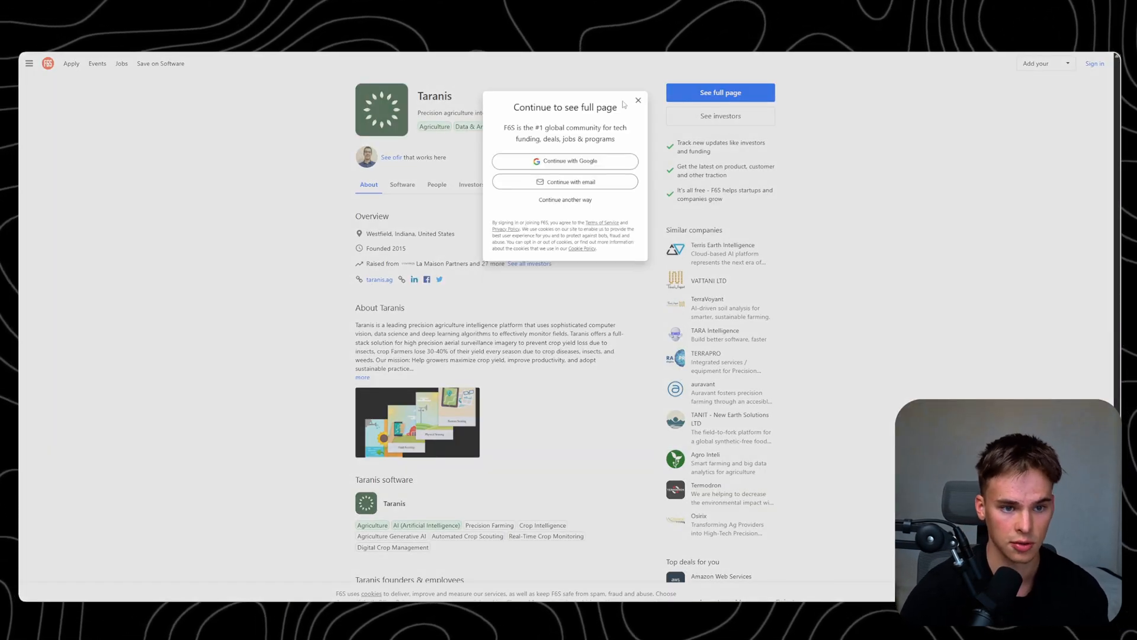
pyautogui.click(637, 101)
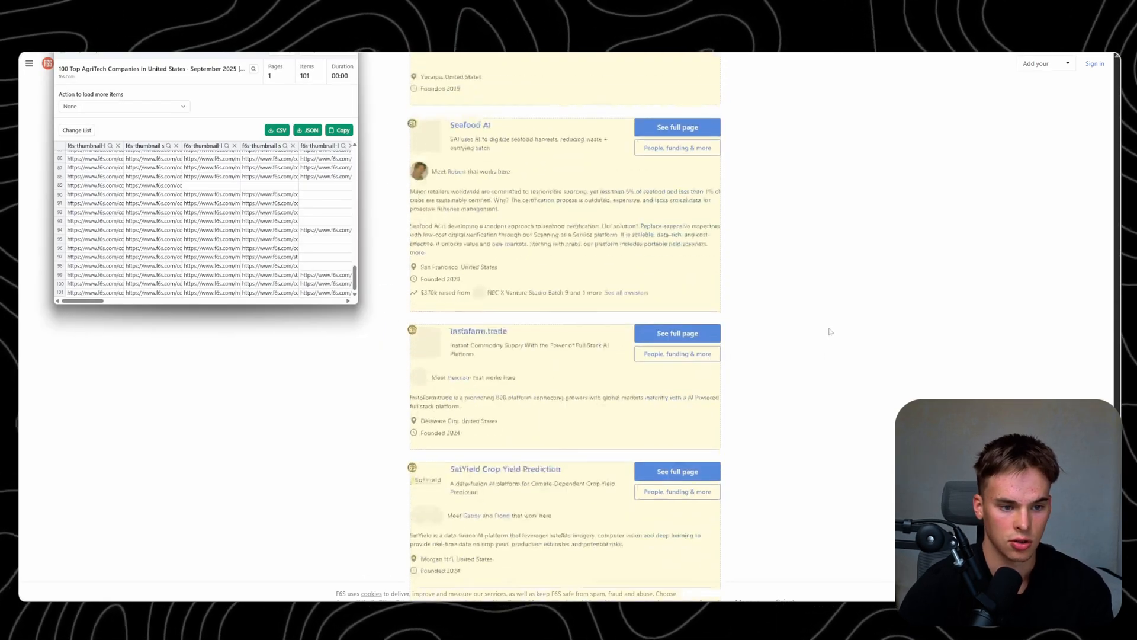
pyautogui.scroll(-3)
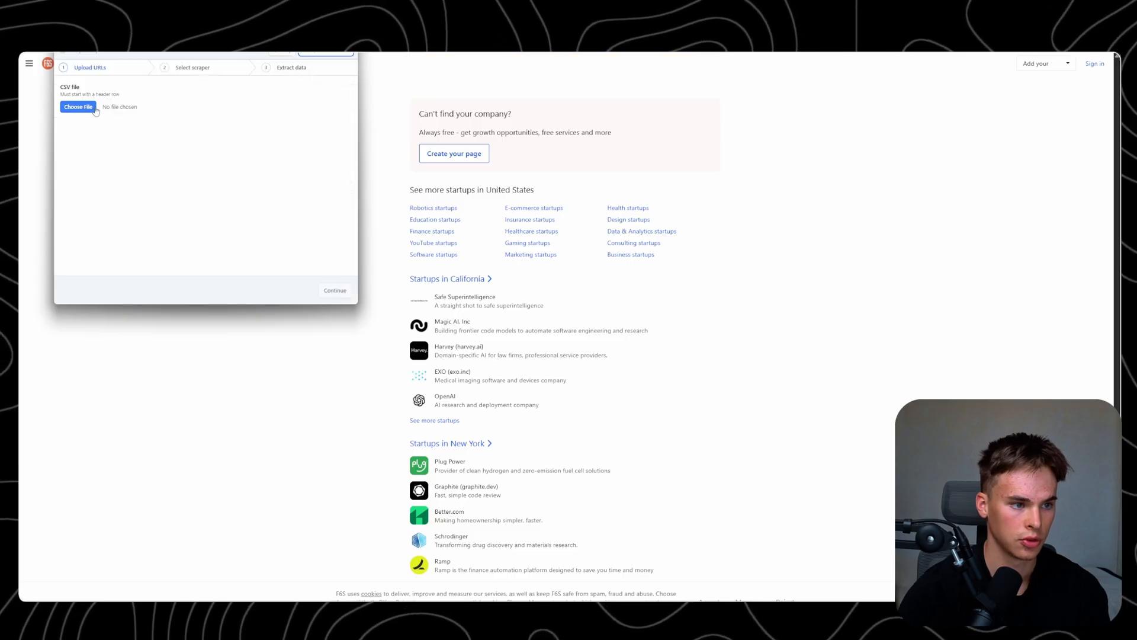
# - Load the f6s CSV of 101 profile links as URL source and start scraping details
pyautogui.click(78, 107)
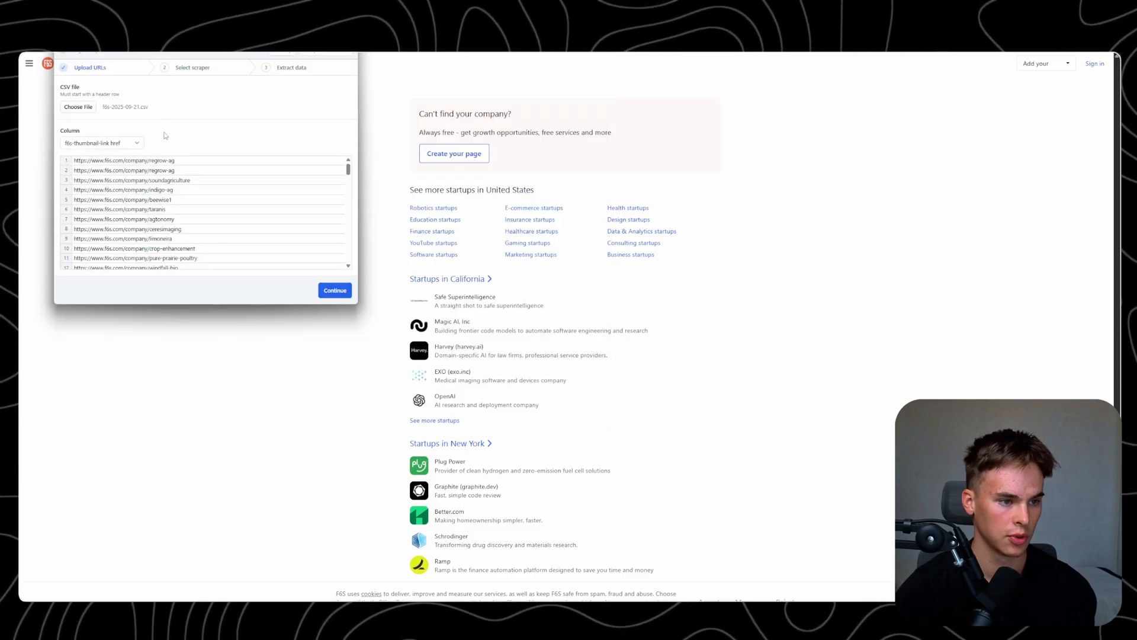
pyautogui.click(334, 290)
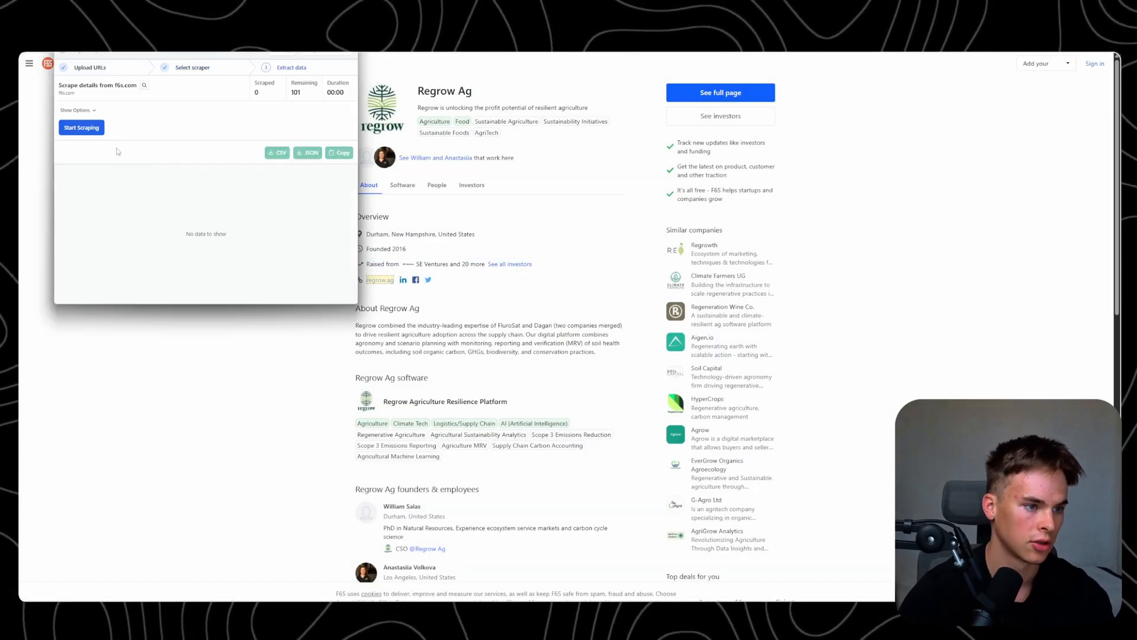
pyautogui.click(75, 110)
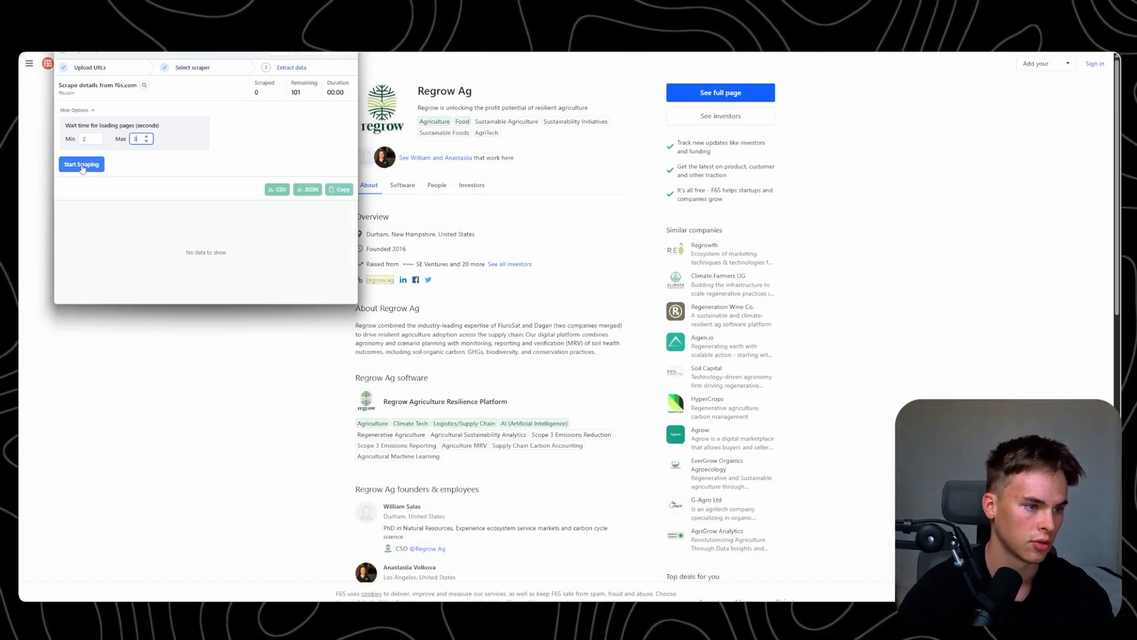
pyautogui.click(80, 164)
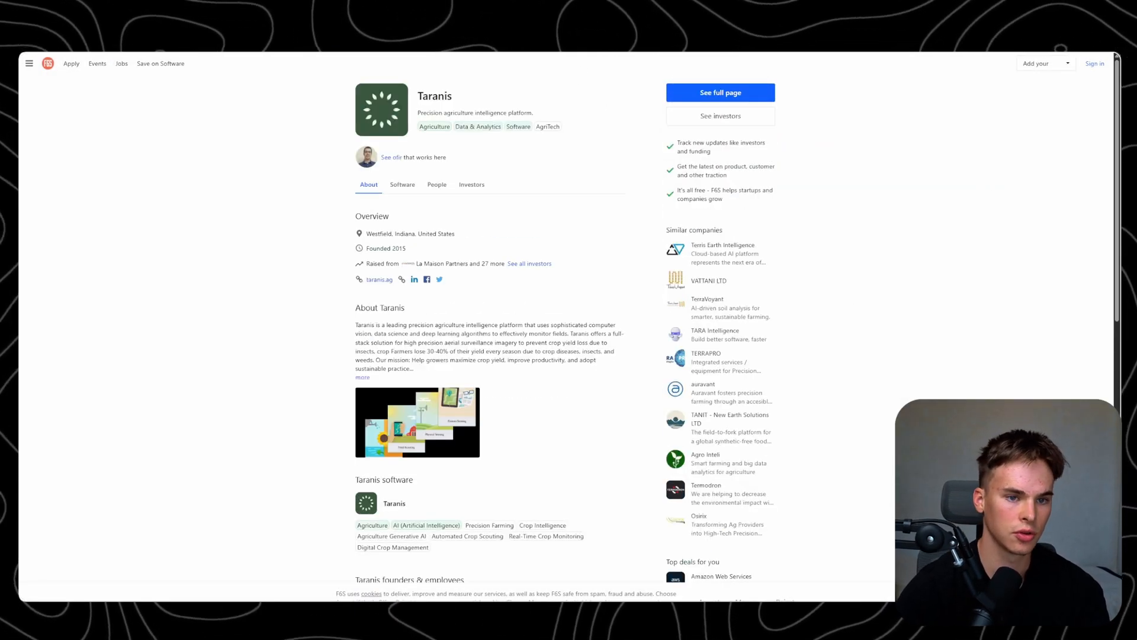
pyautogui.moveTo(612, 72)
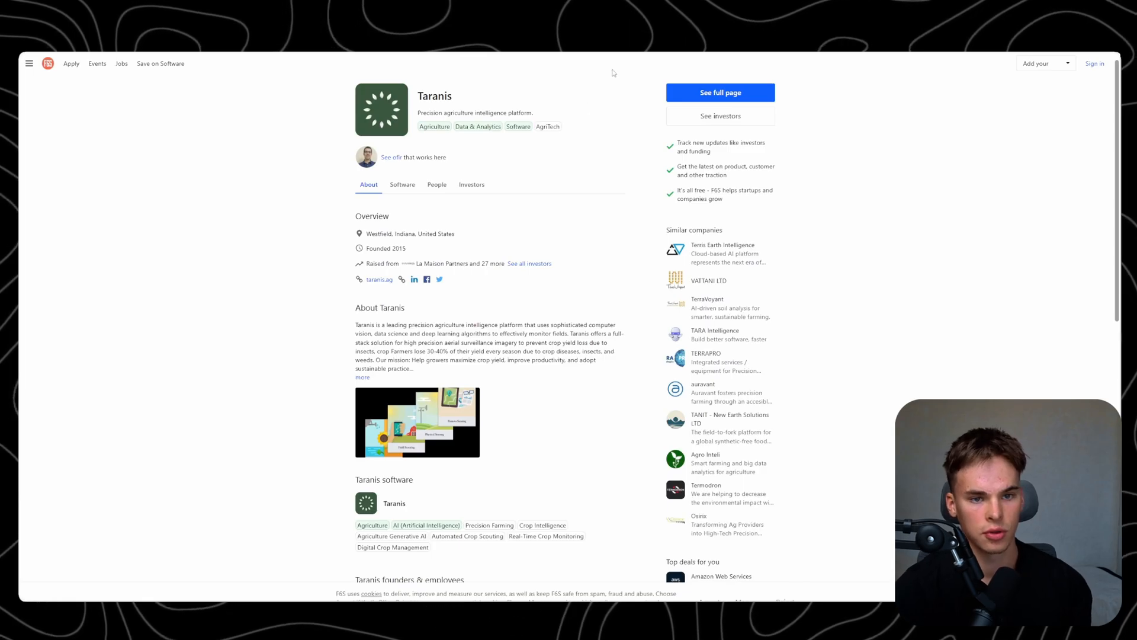
pyautogui.moveTo(498, 92)
pyautogui.write('margone')
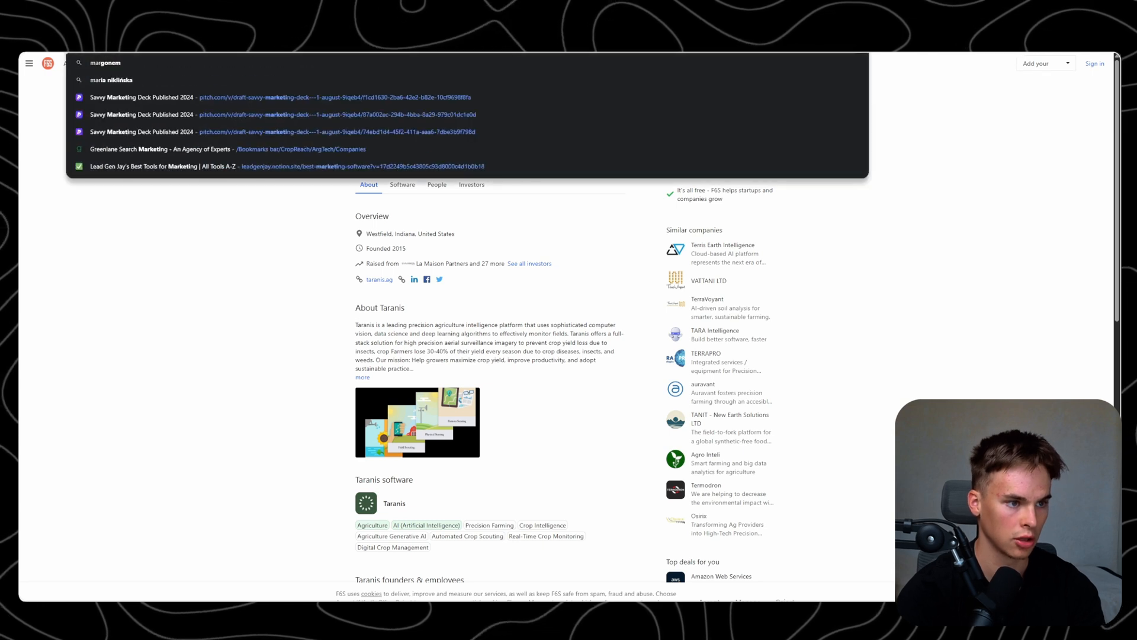
# - Search 'marketing agency directory' and browse Top Marketing Agencies' Top Industries Served section
pyautogui.write('marketing agency directory')
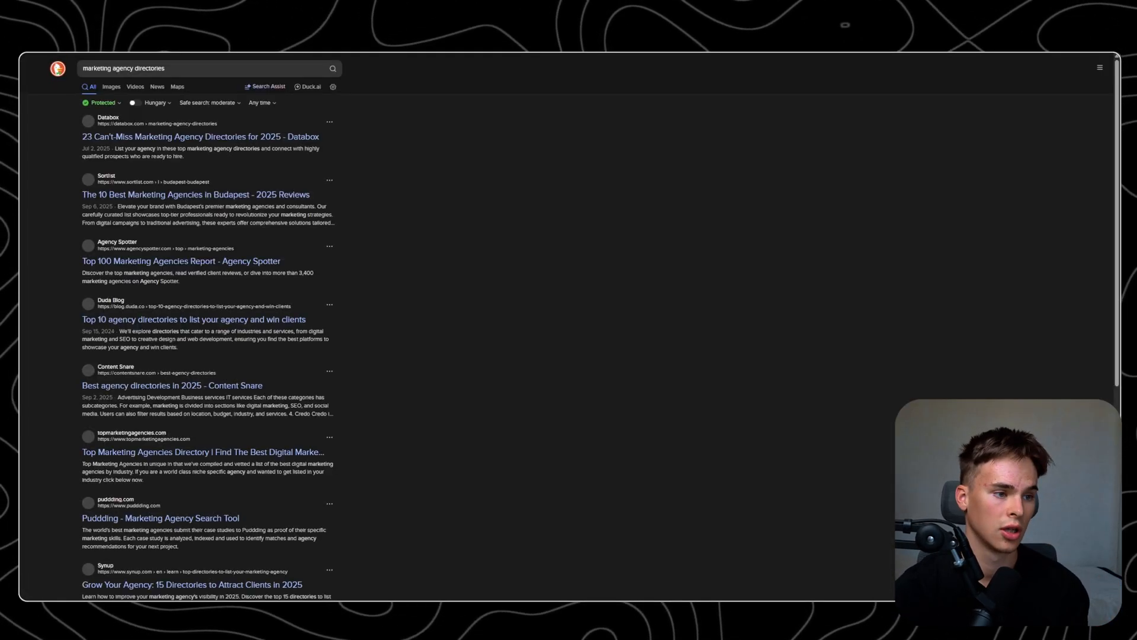
pyautogui.scroll(-3)
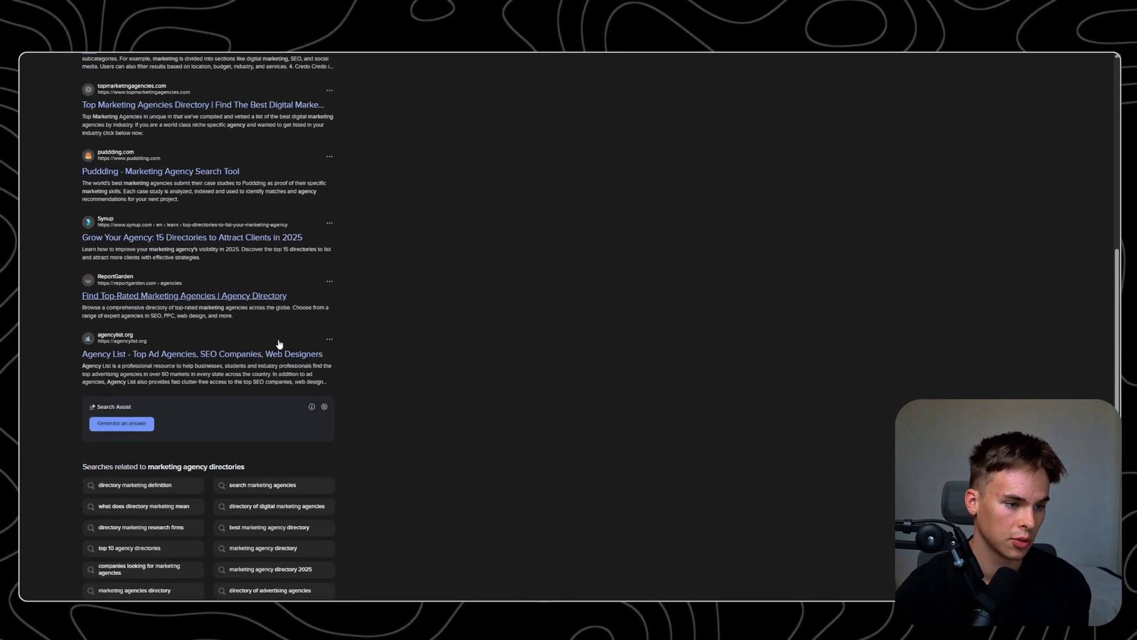
pyautogui.moveTo(159, 174)
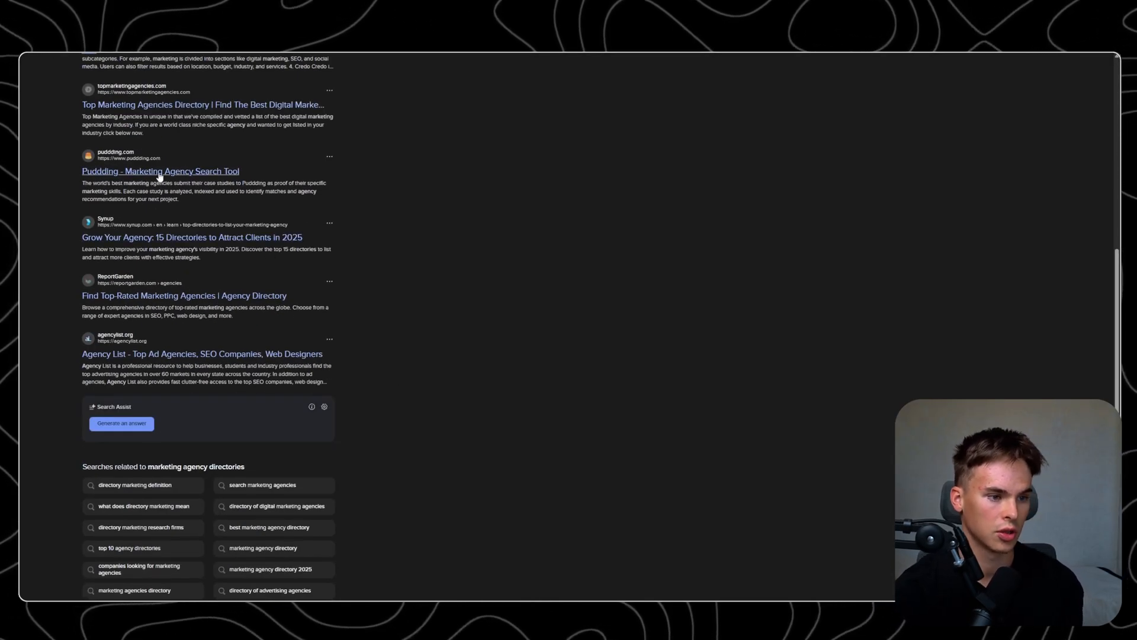
pyautogui.moveTo(702, 294)
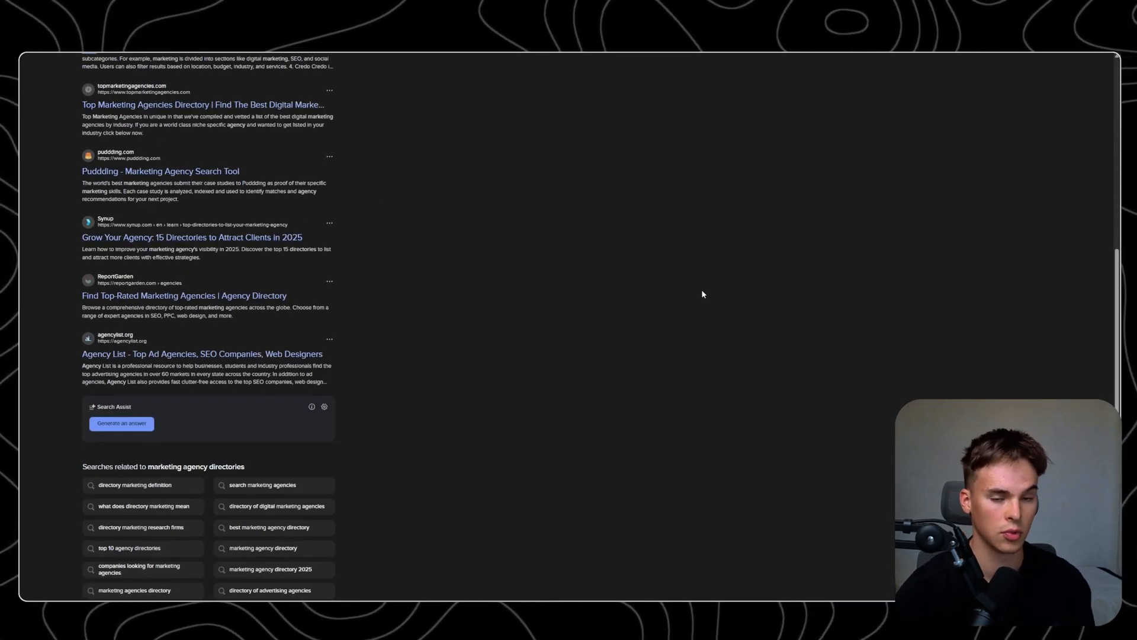
pyautogui.click(201, 105)
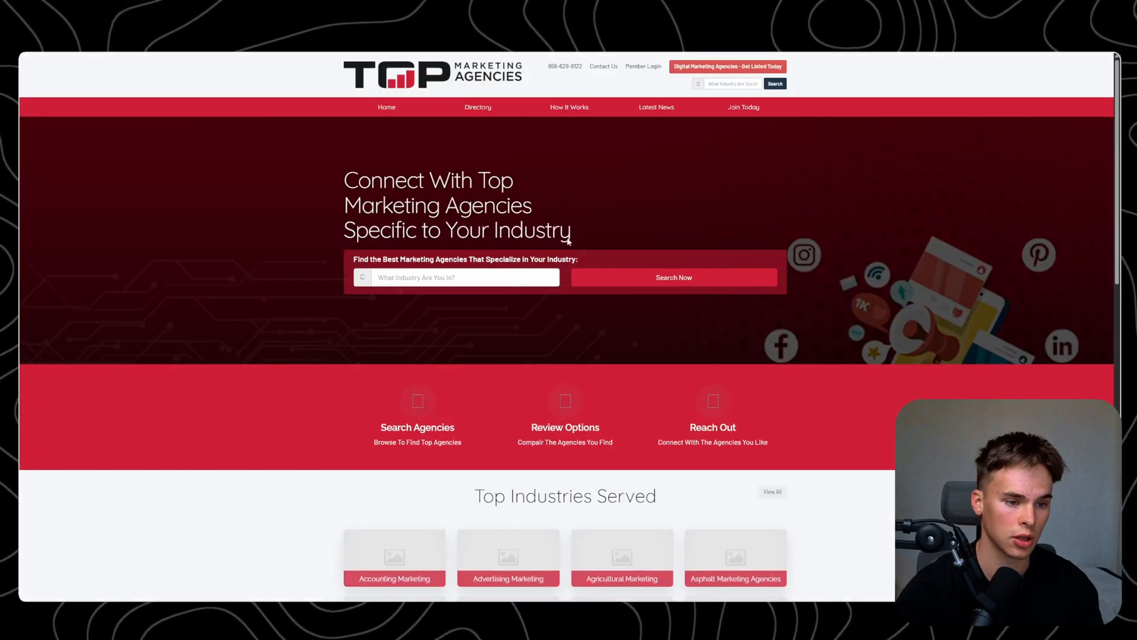
pyautogui.scroll(-3)
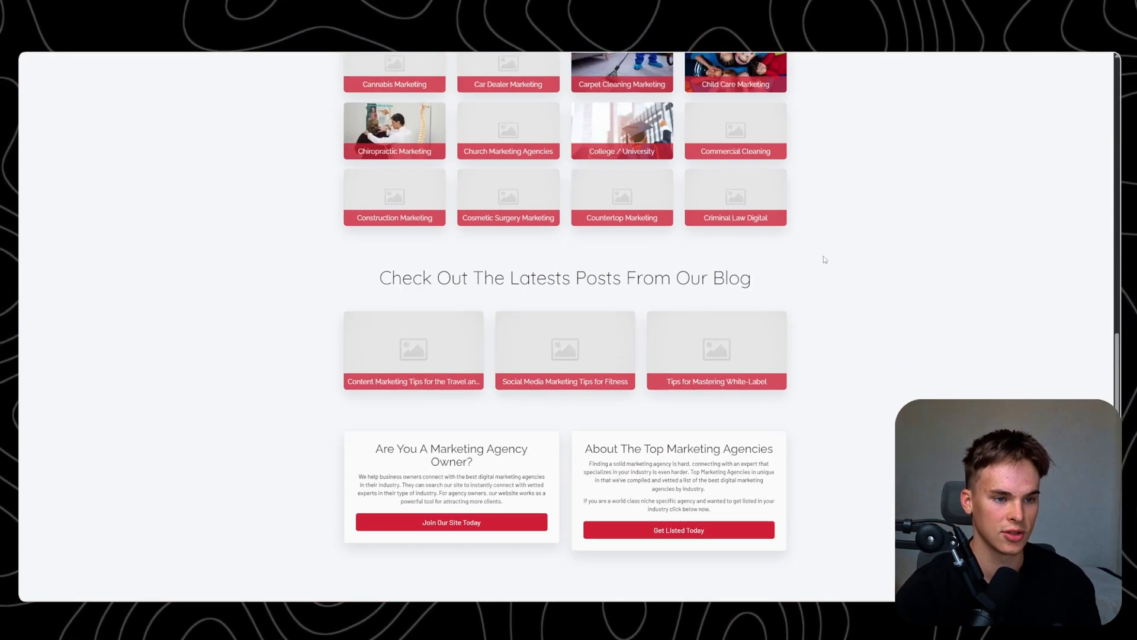
pyautogui.scroll(3)
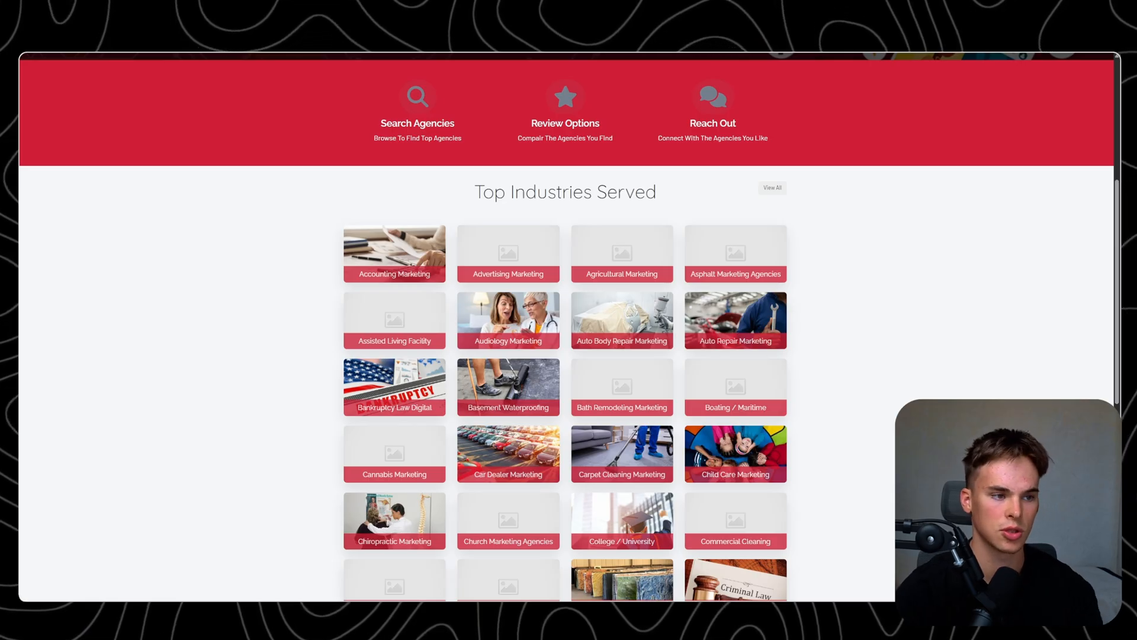
pyautogui.click(394, 252)
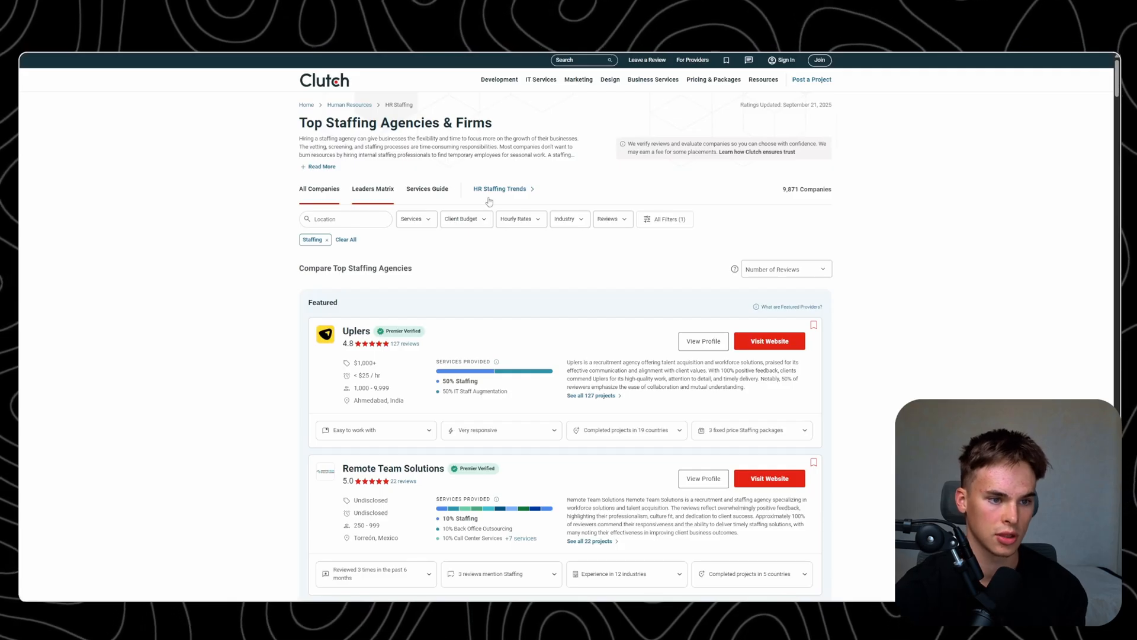
# - View Clutch's Leaders Matrix of the top 15 staffing agencies
pyautogui.click(373, 190)
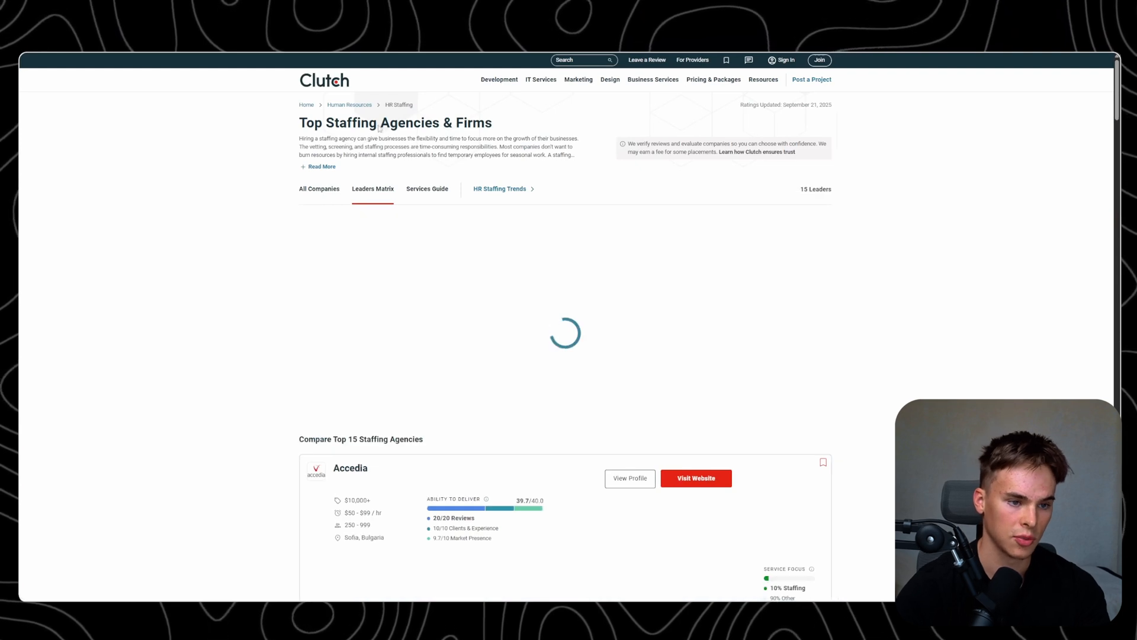
pyautogui.click(318, 189)
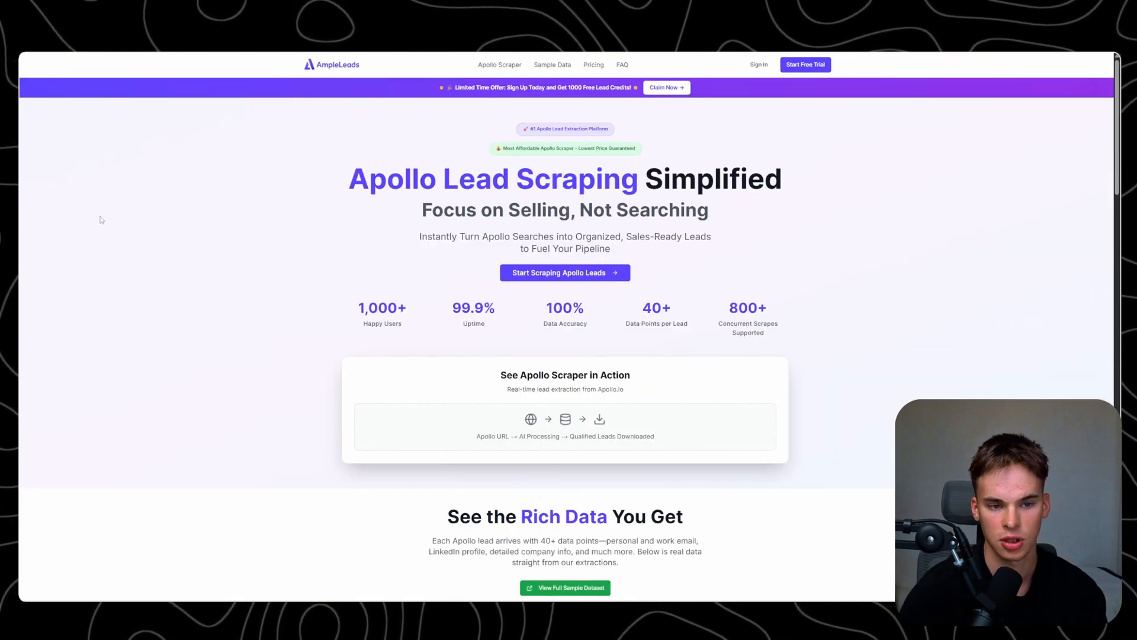
pyautogui.moveTo(181, 235)
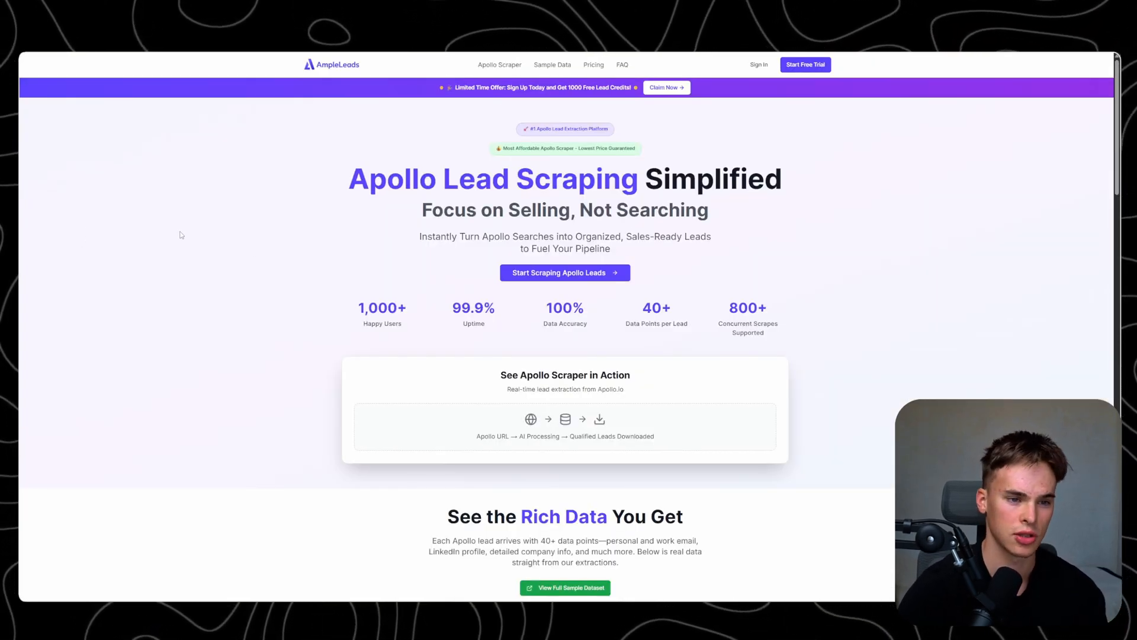
# - Show AmpleLeads' pricing plans, from $29 Starter to $999 Ultimate monthly
pyautogui.click(594, 64)
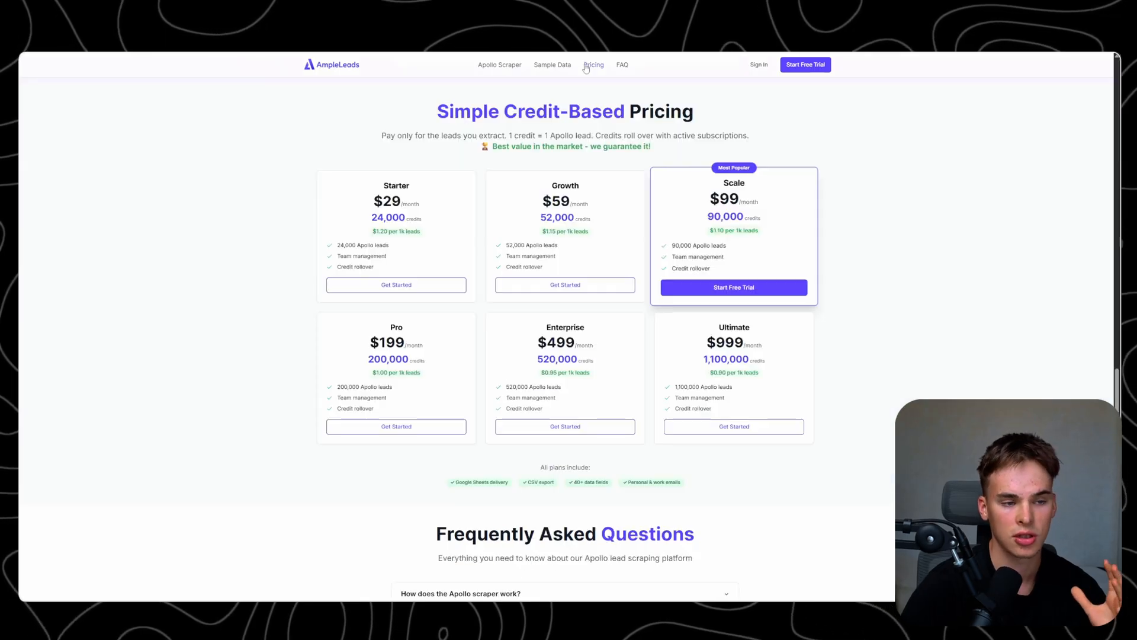
pyautogui.moveTo(669, 353)
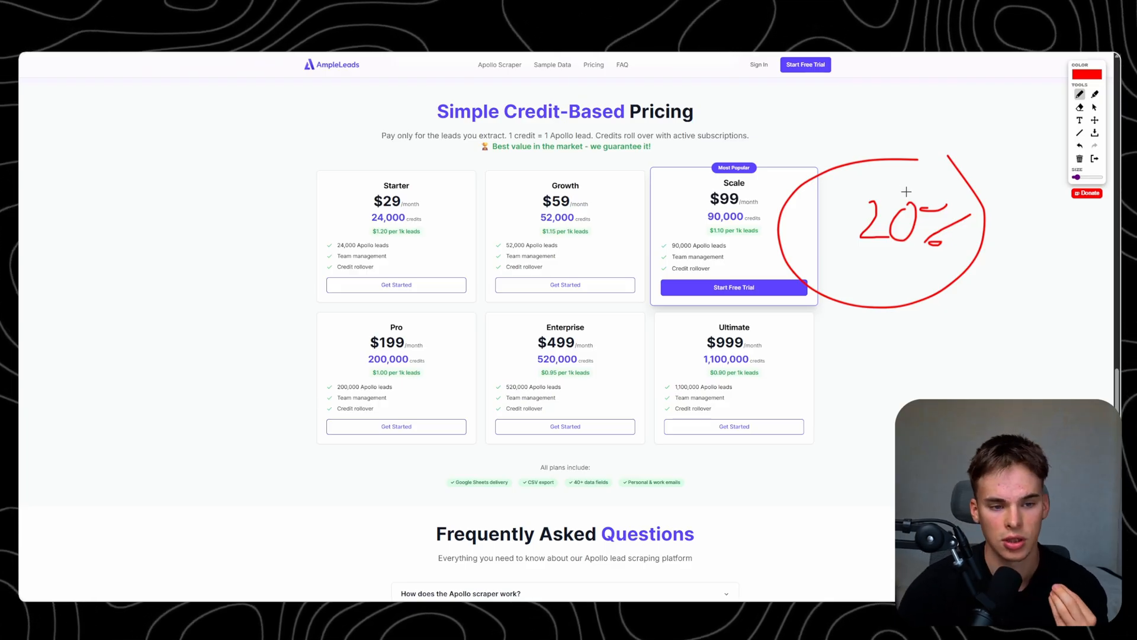
pyautogui.moveTo(904, 171)
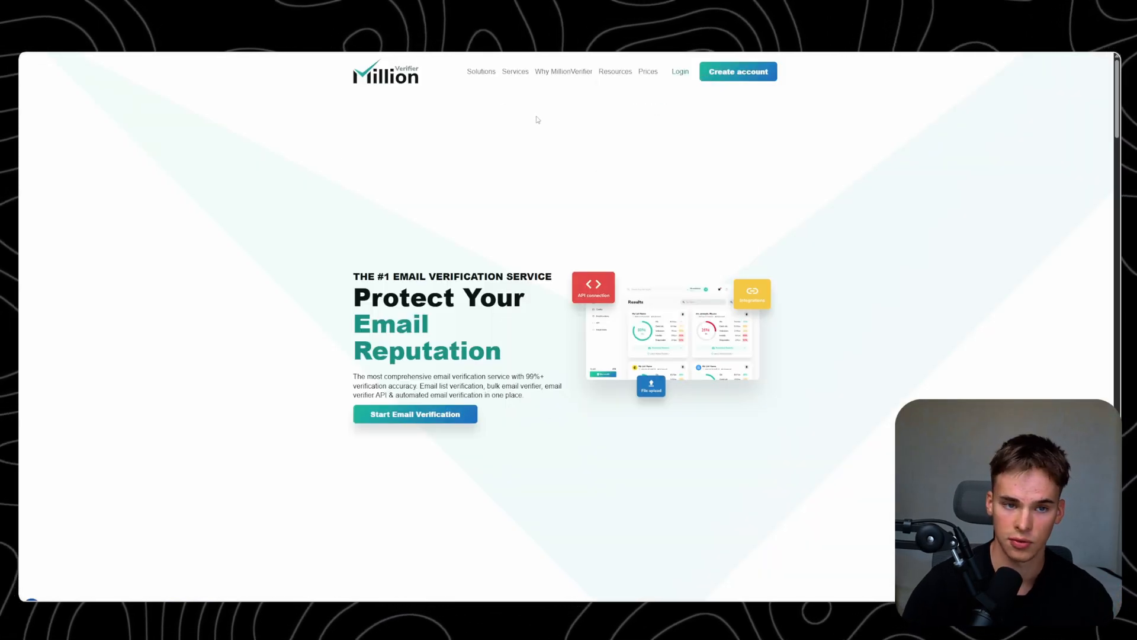
# - Preview the Unlimited Email Cleaner product image under 'What You'll Get Access To', then close it
pyautogui.scroll(-3)
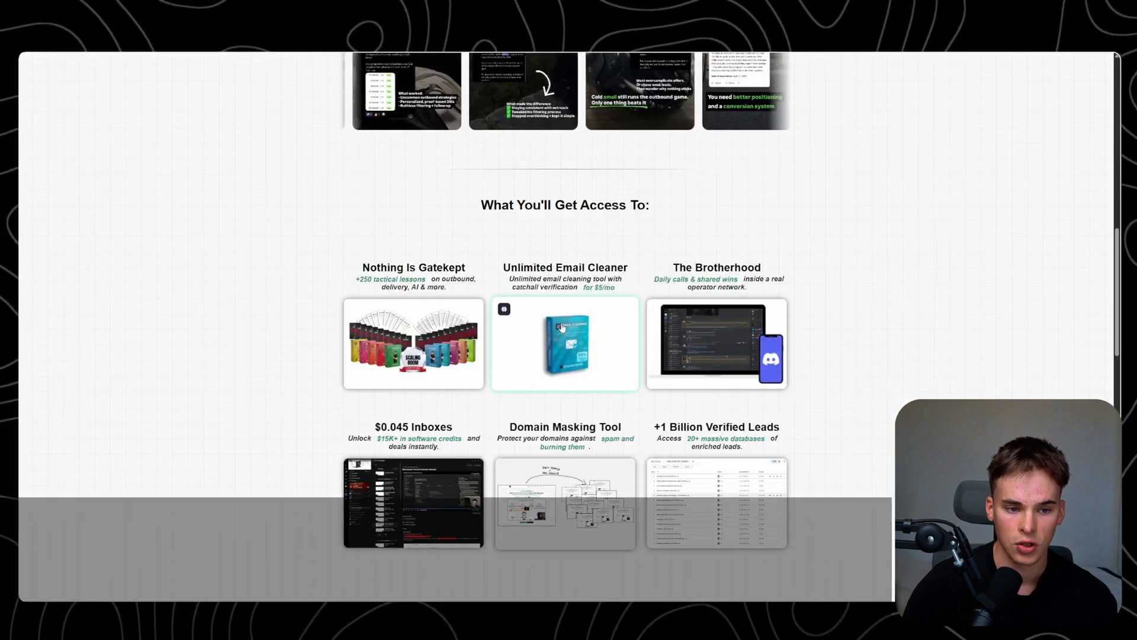
pyautogui.click(565, 343)
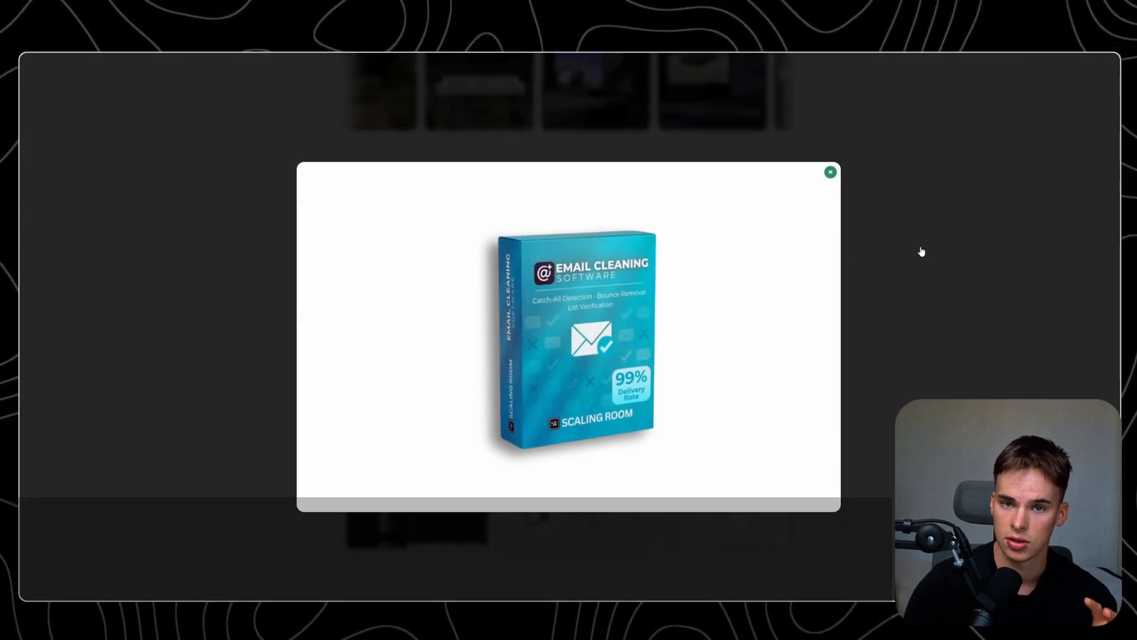
pyautogui.click(830, 171)
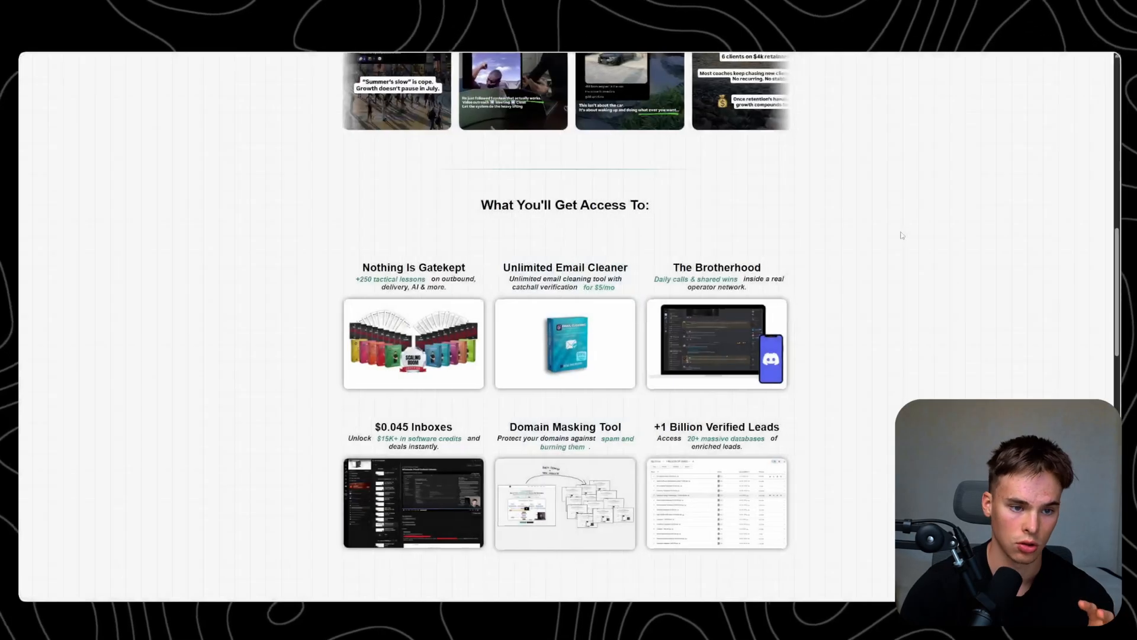
pyautogui.scroll(3)
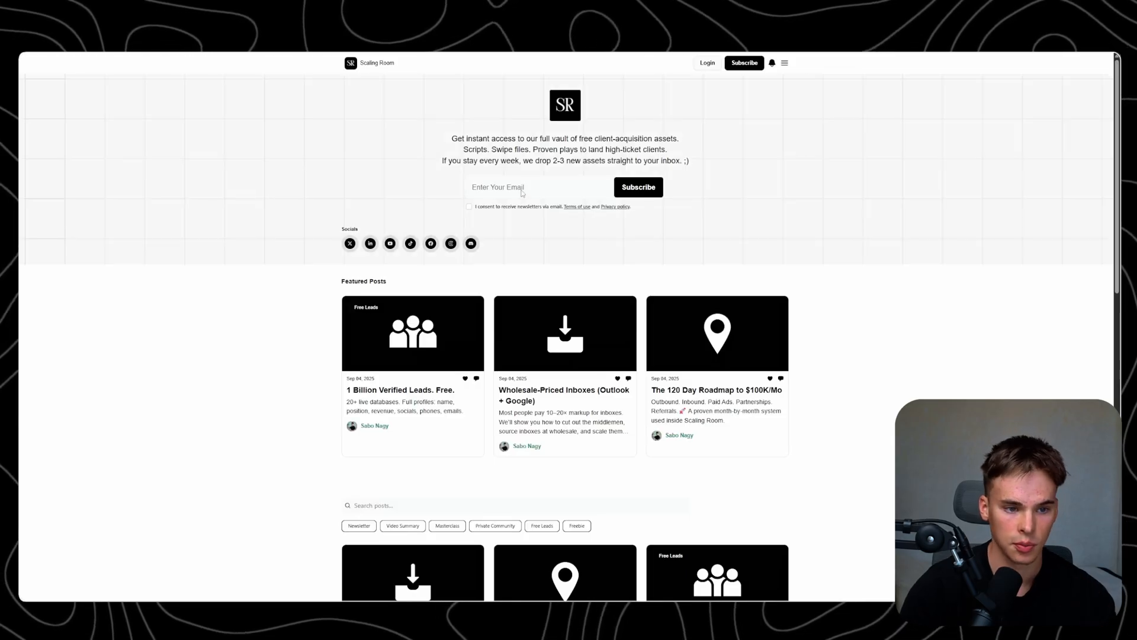
pyautogui.moveTo(779, 201)
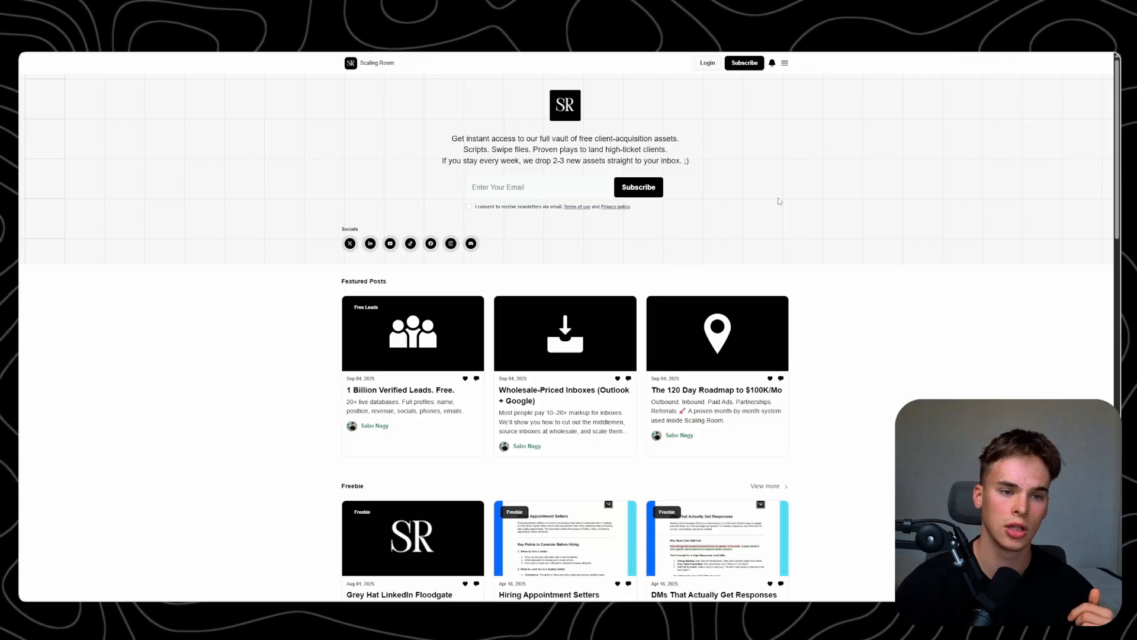
pyautogui.moveTo(702, 59)
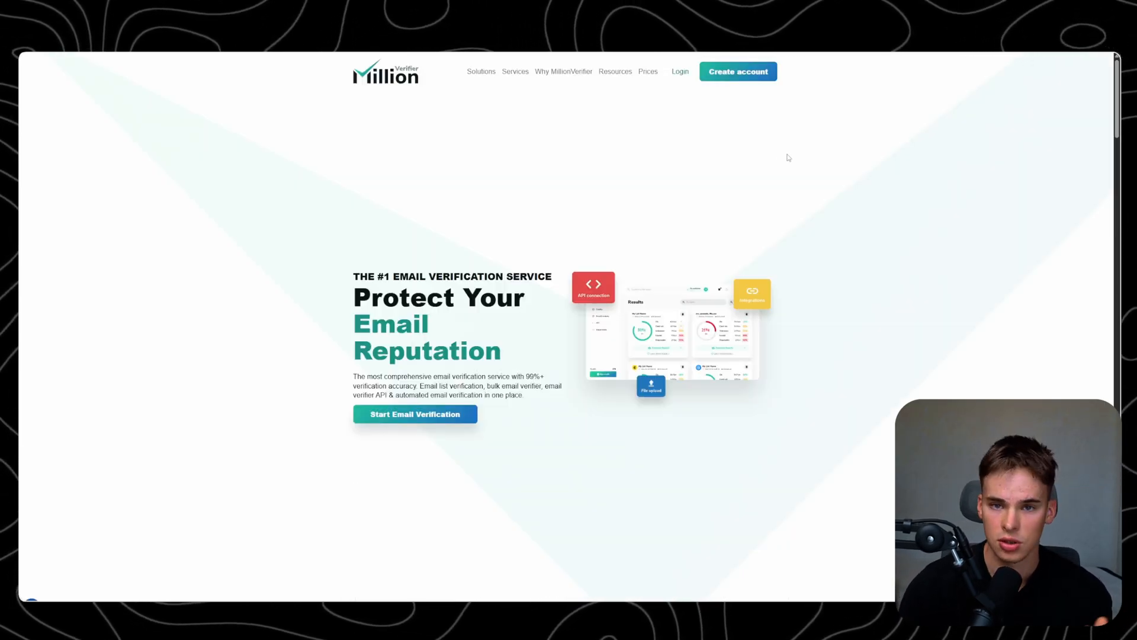
pyautogui.moveTo(698, 109)
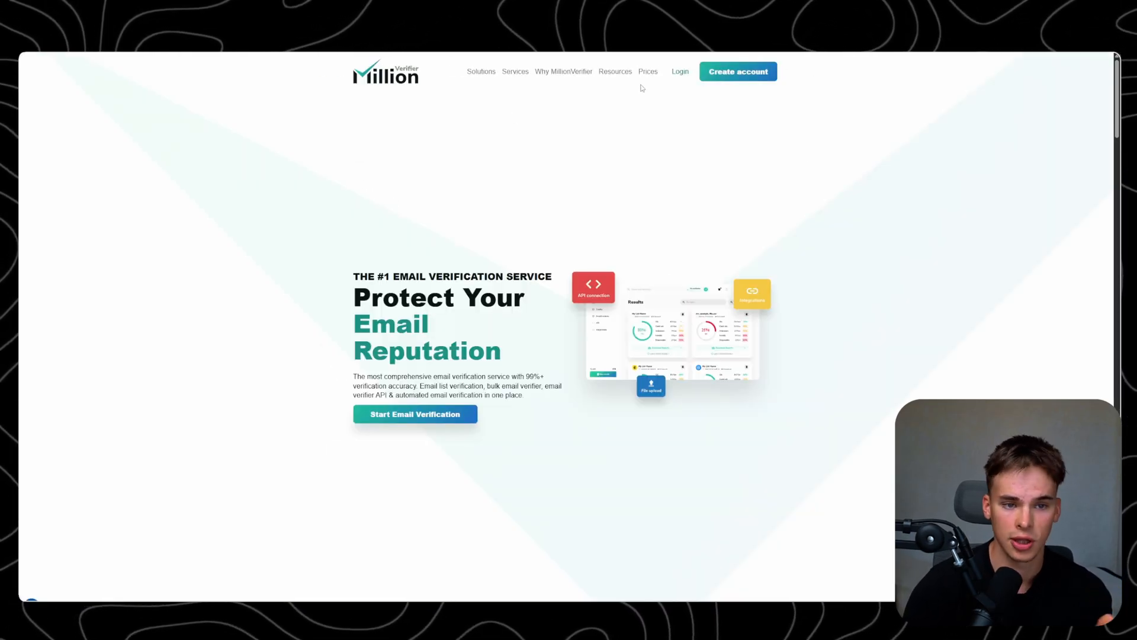
# - Price email verification for the 5,000,000 and 10,000,000 email volume presets
pyautogui.scroll(-3)
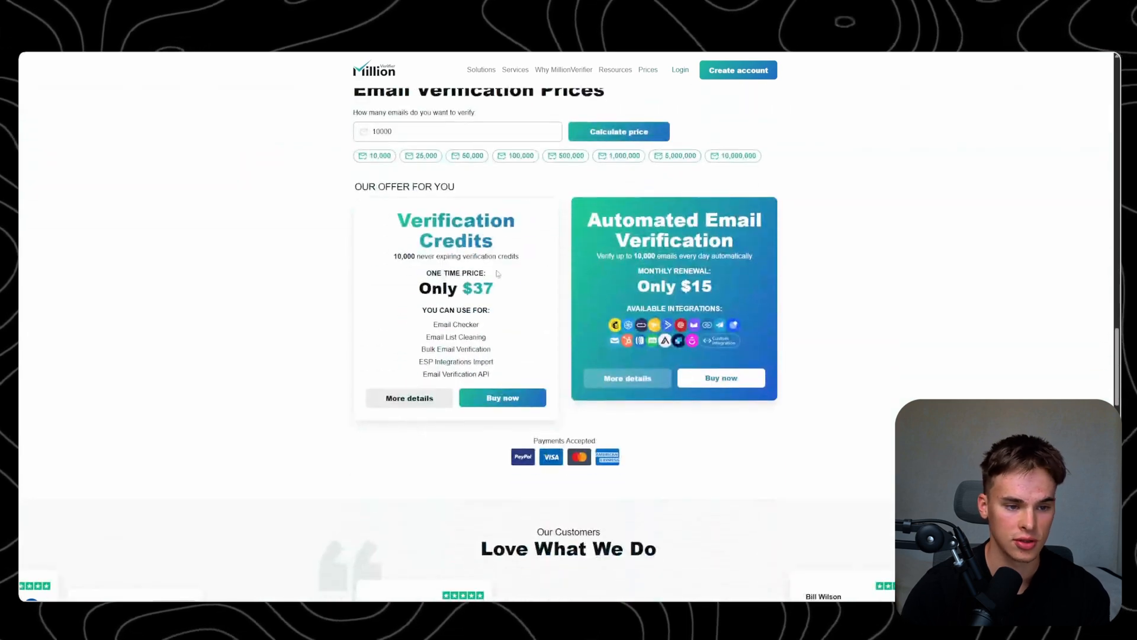
pyautogui.click(516, 155)
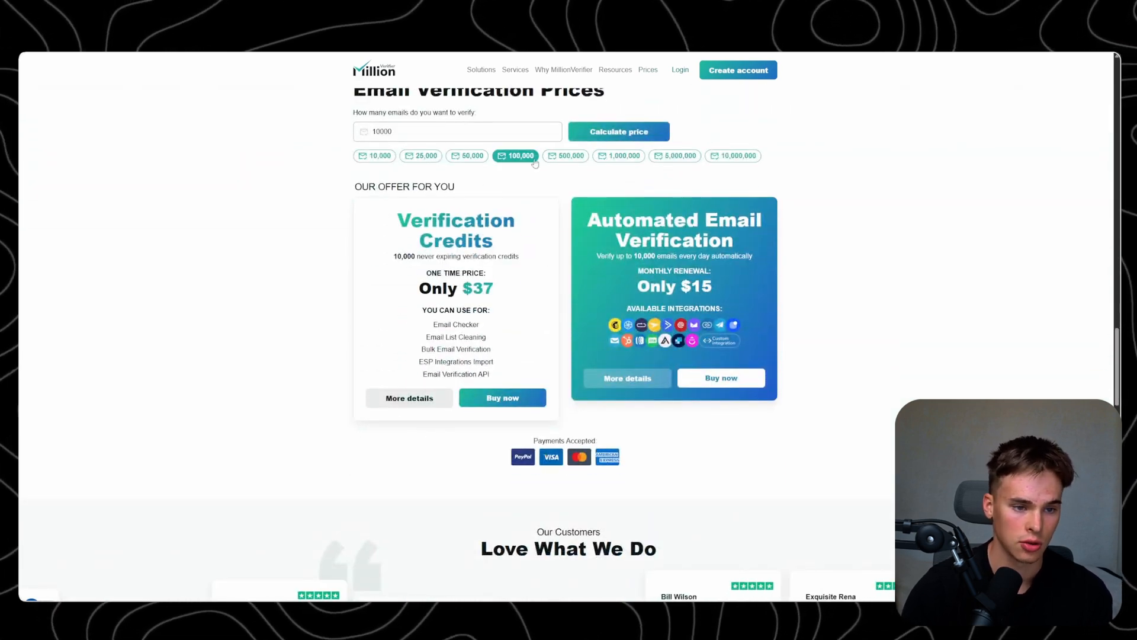
pyautogui.click(675, 155)
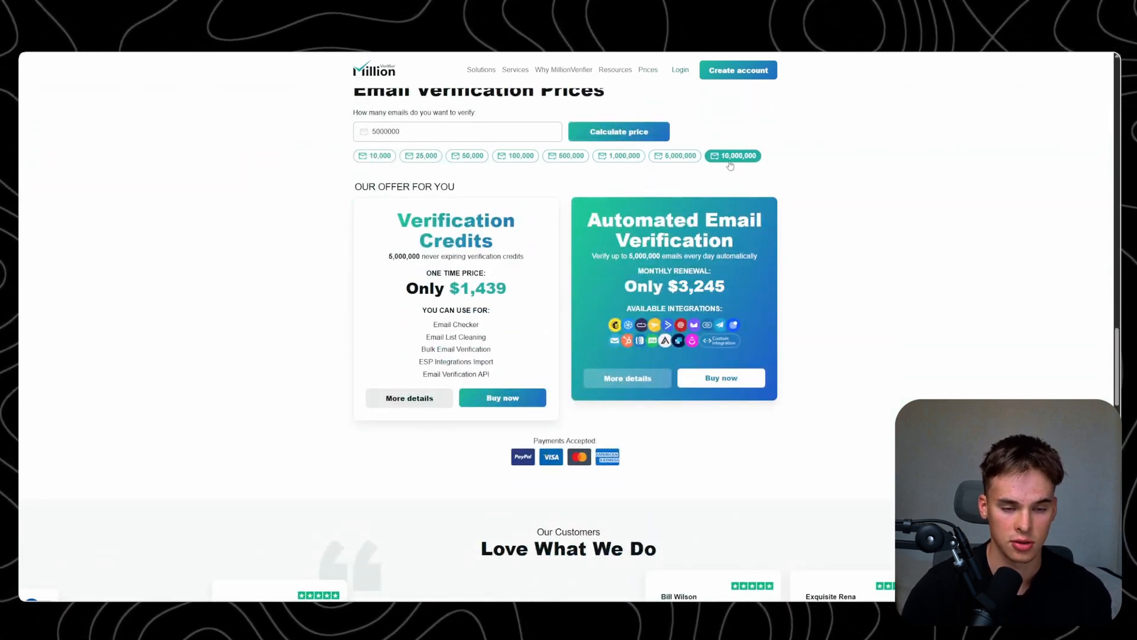
pyautogui.click(733, 156)
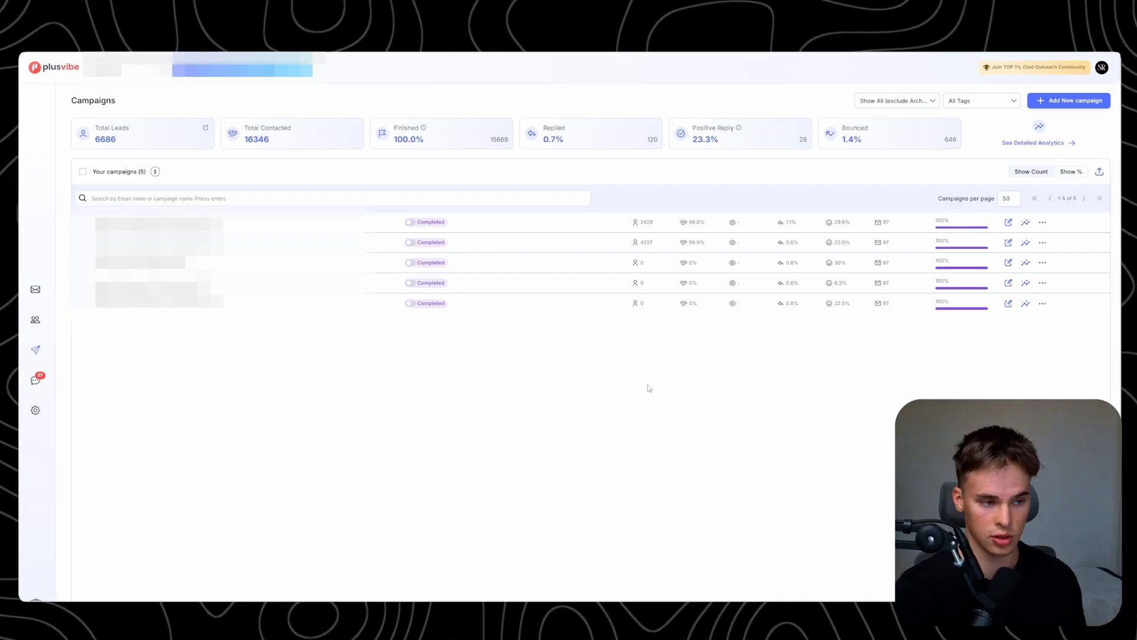
pyautogui.moveTo(637, 385)
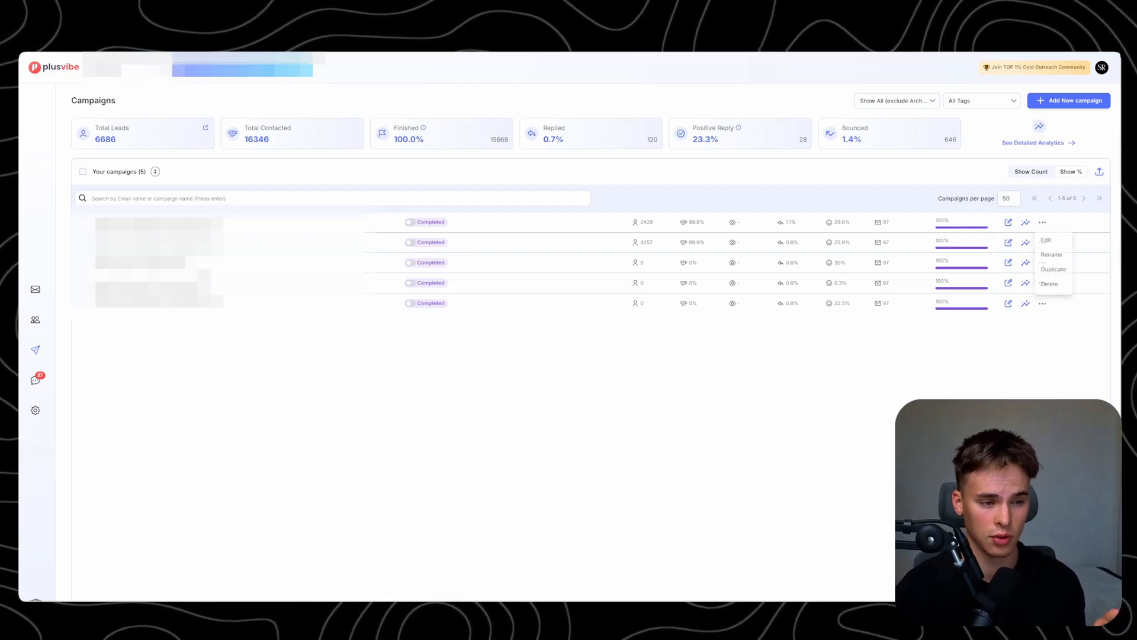
pyautogui.click(262, 324)
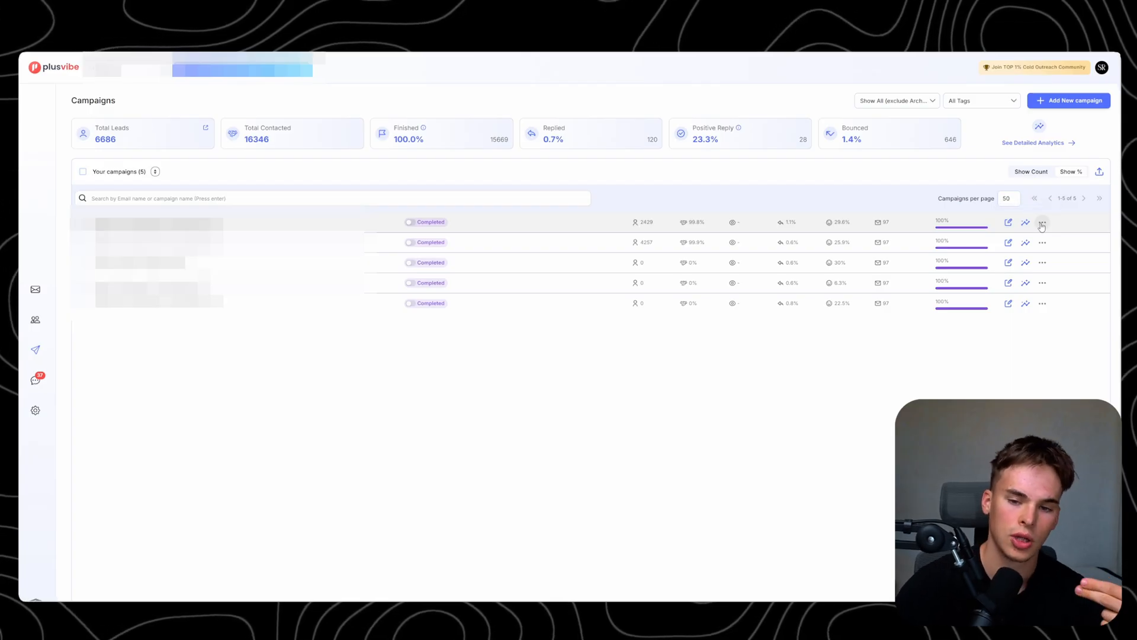
pyautogui.moveTo(1026, 222)
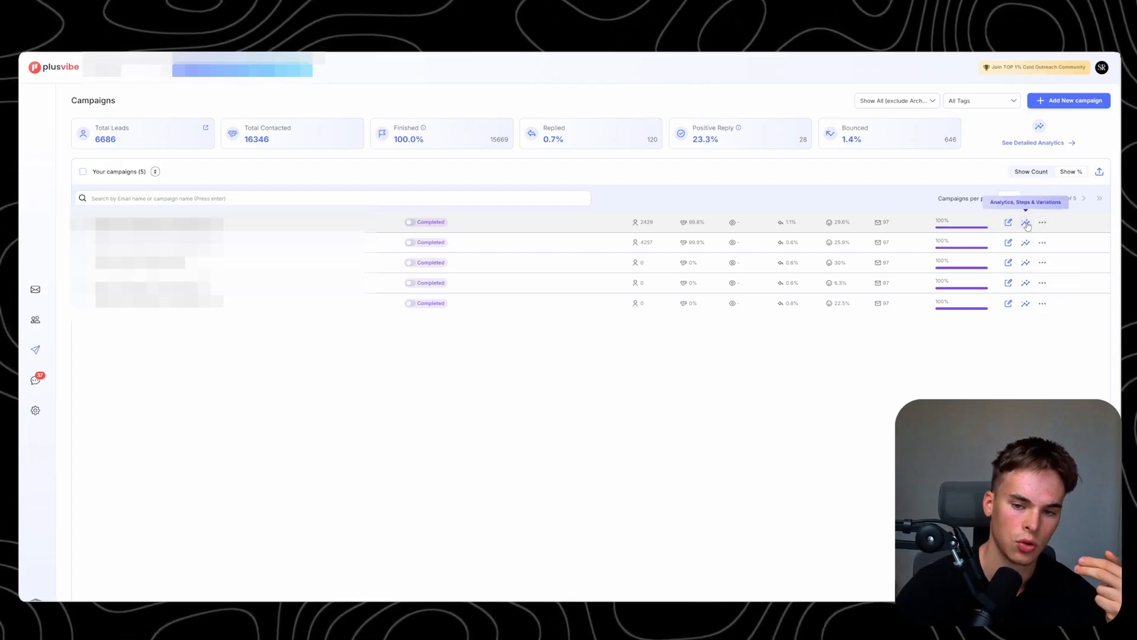
# - View the Steps & variations analytics for the Agricultural Cooperatives & Associations campaign
pyautogui.click(1025, 222)
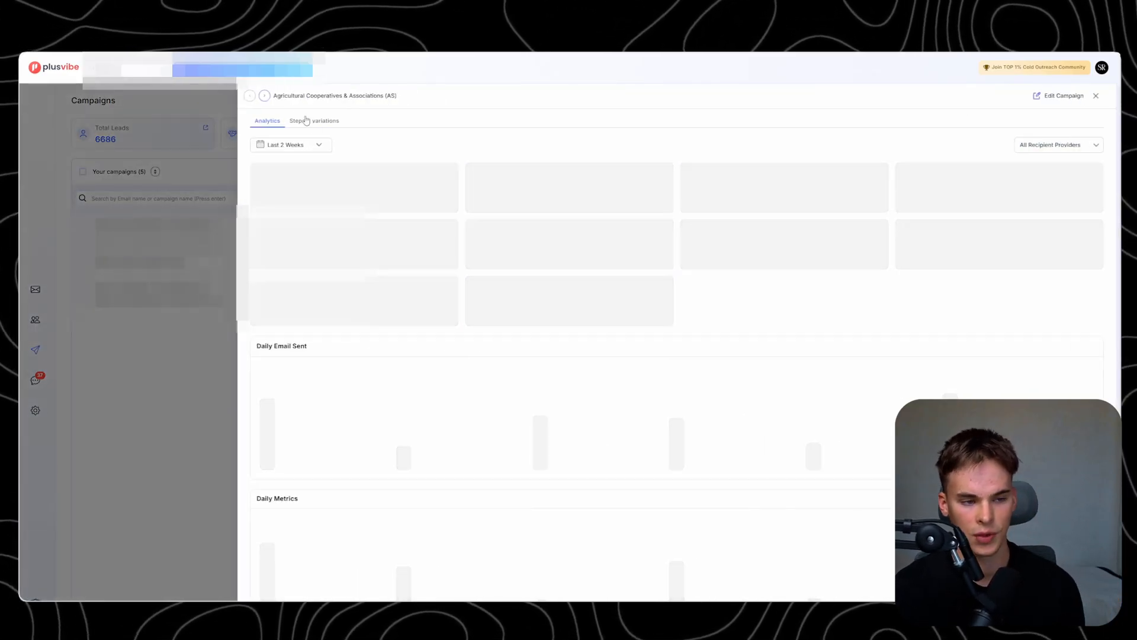
pyautogui.click(314, 120)
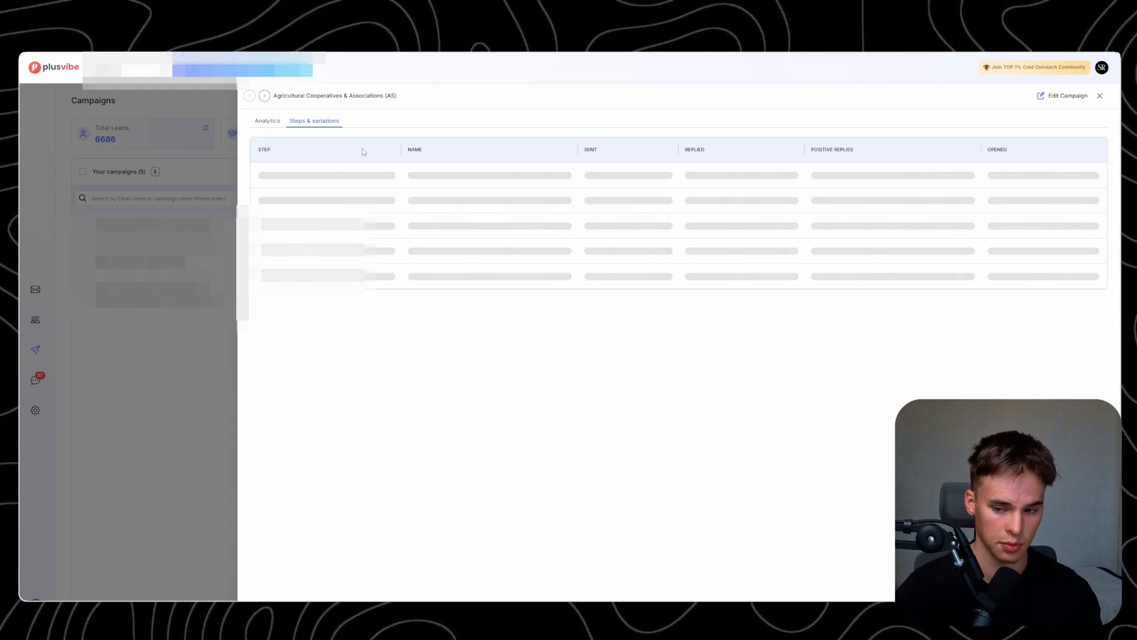
pyautogui.moveTo(650, 287)
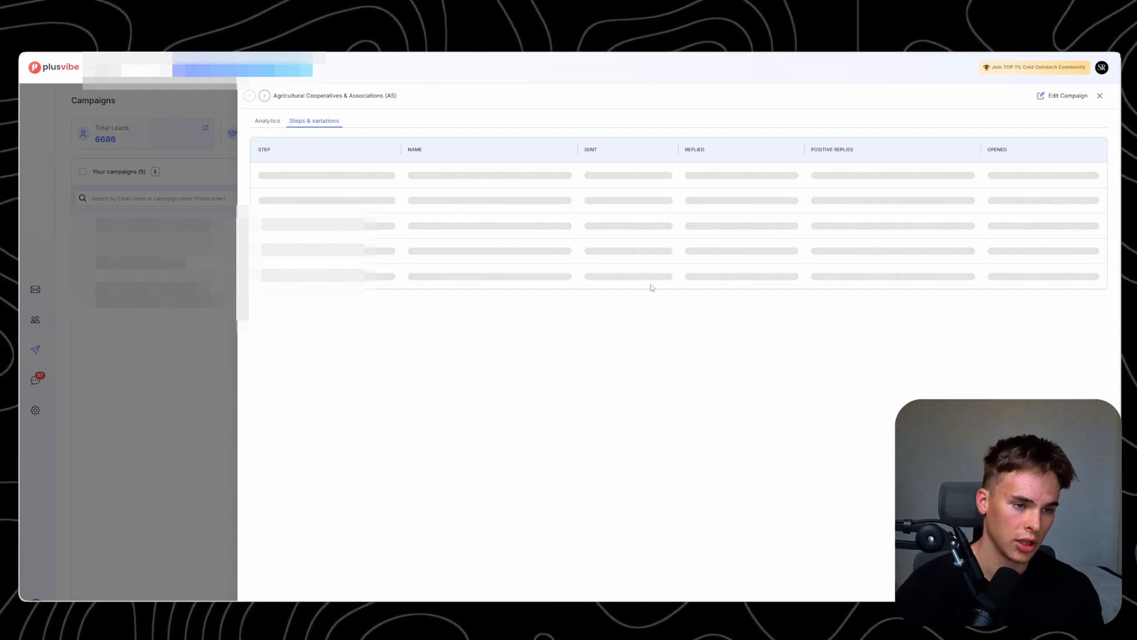
pyautogui.click(1100, 94)
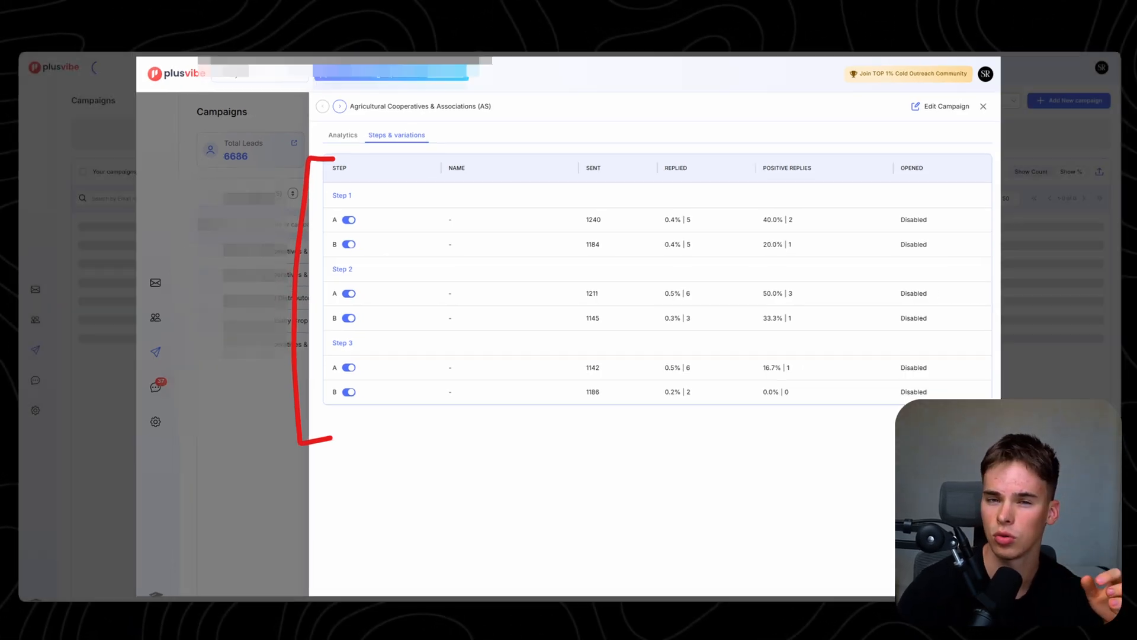
pyautogui.click(983, 106)
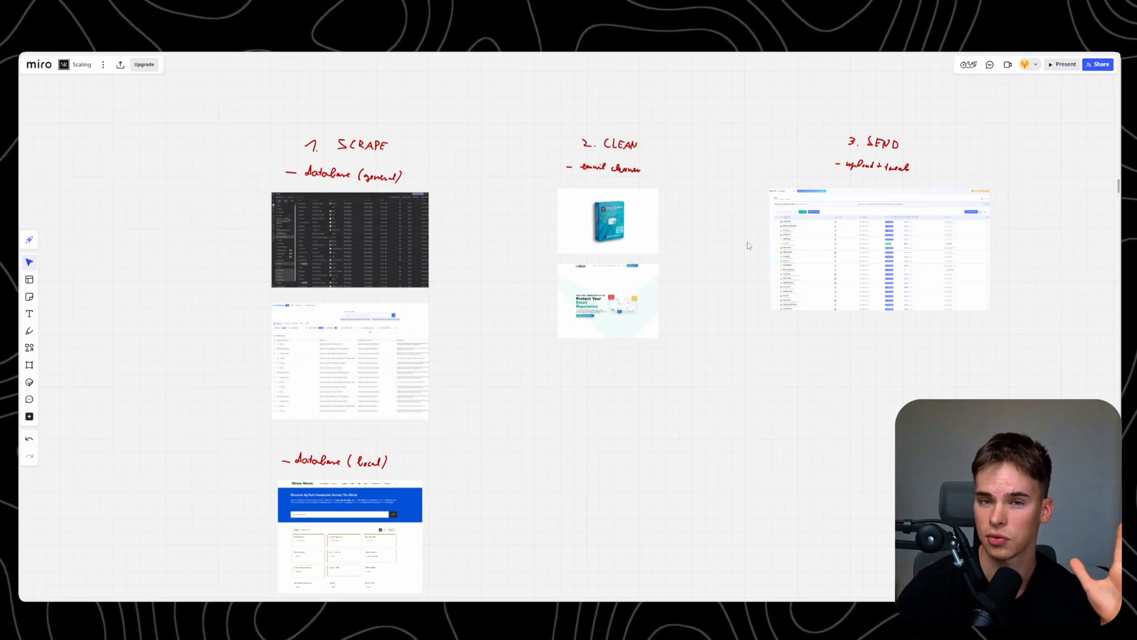
pyautogui.moveTo(682, 237)
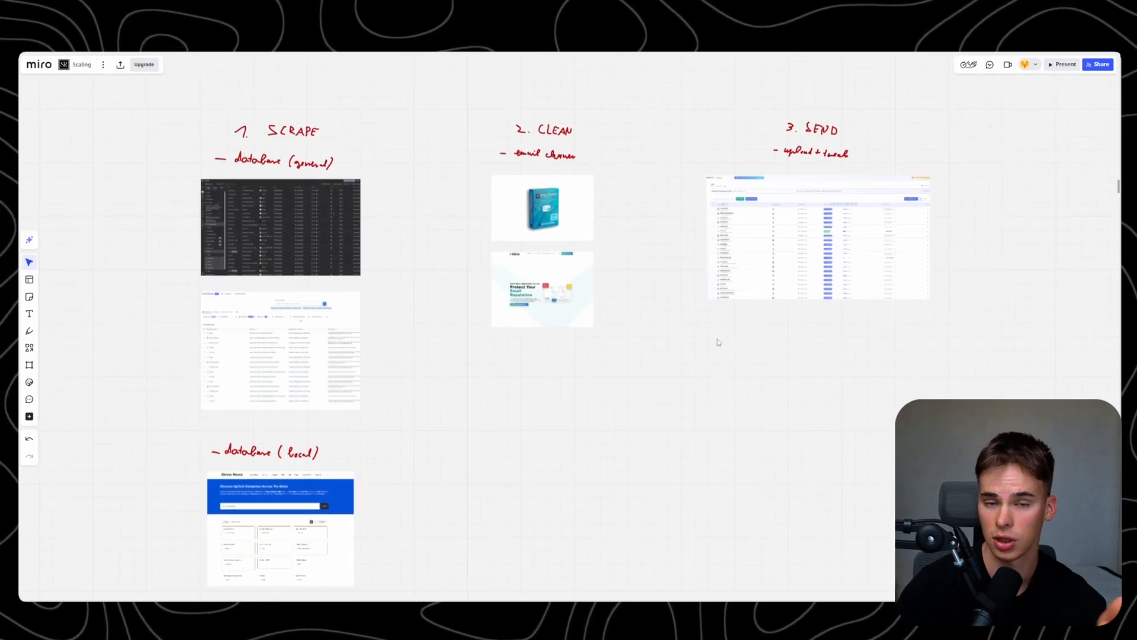
pyautogui.moveTo(636, 321)
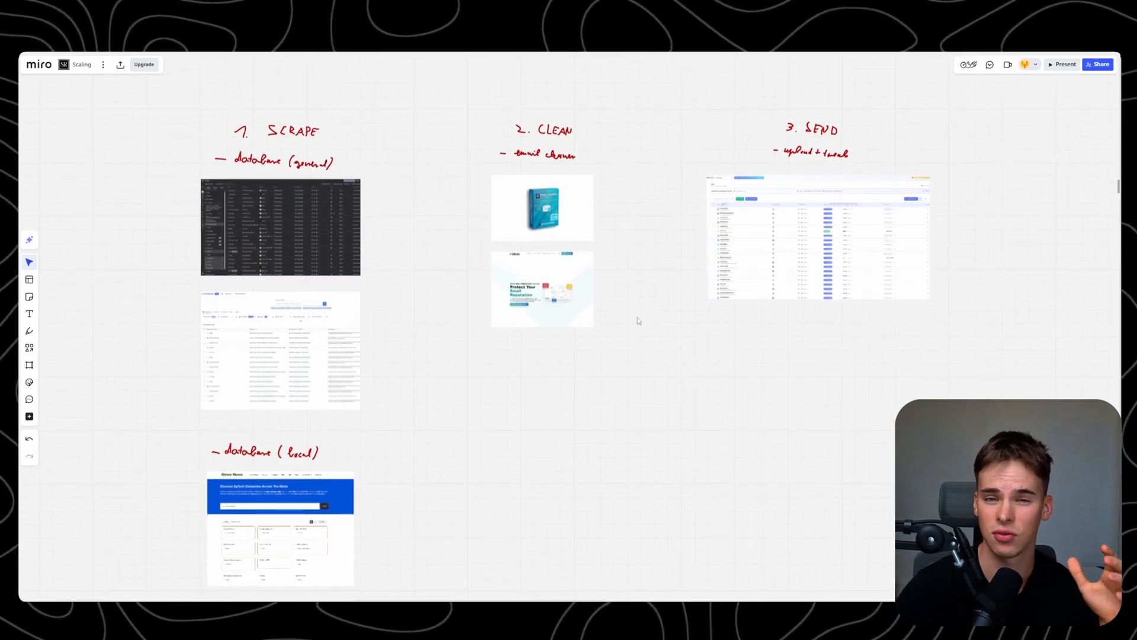
pyautogui.moveTo(644, 272)
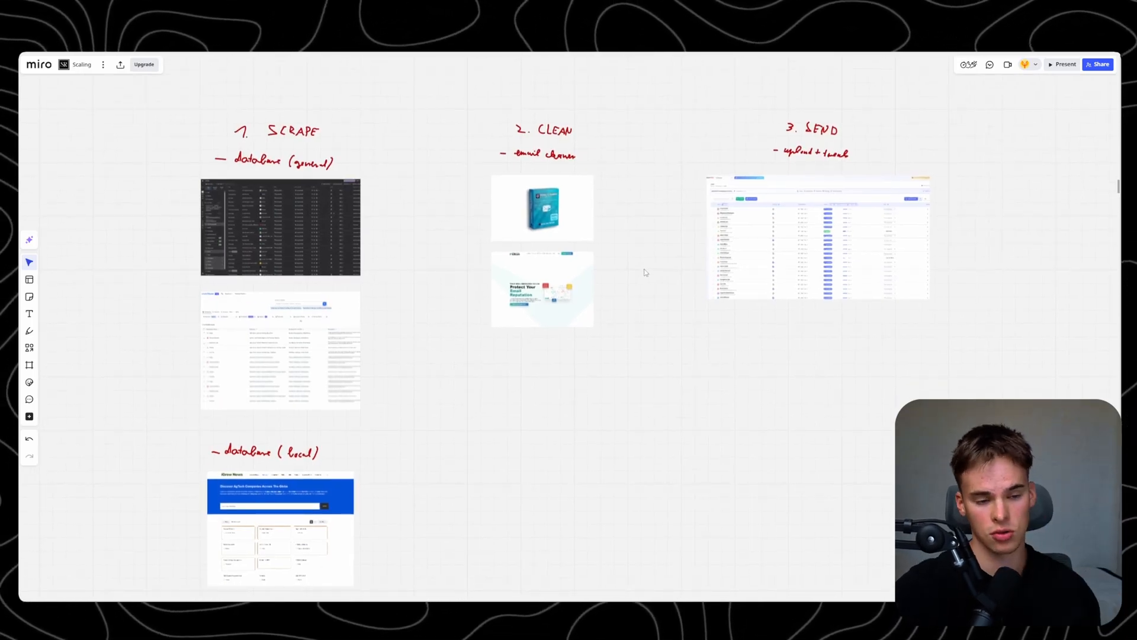